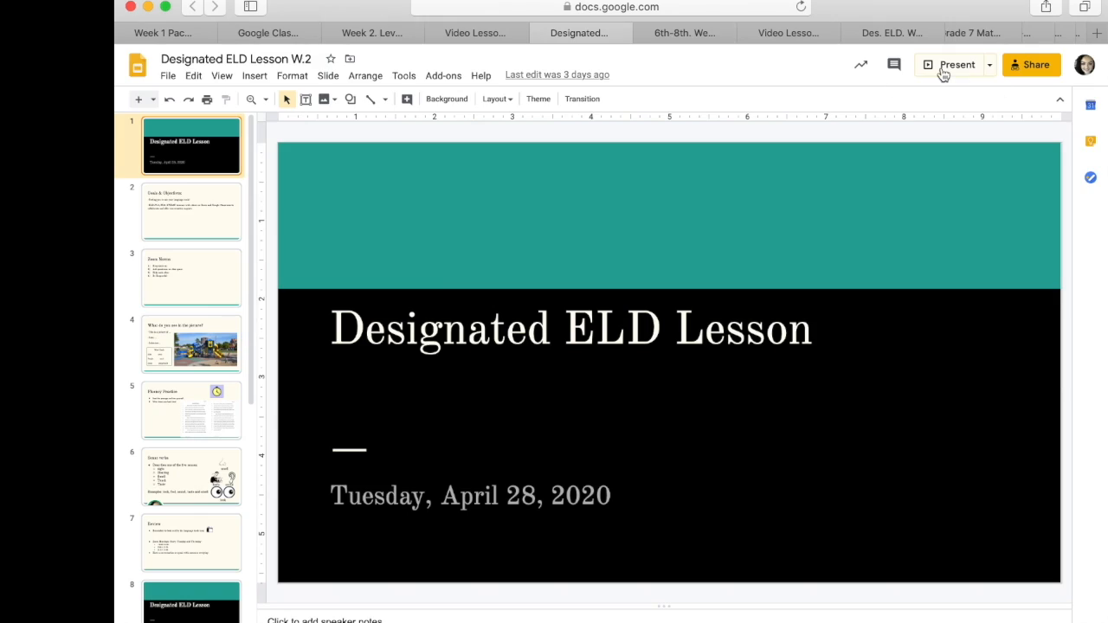
mouse_move(957, 64)
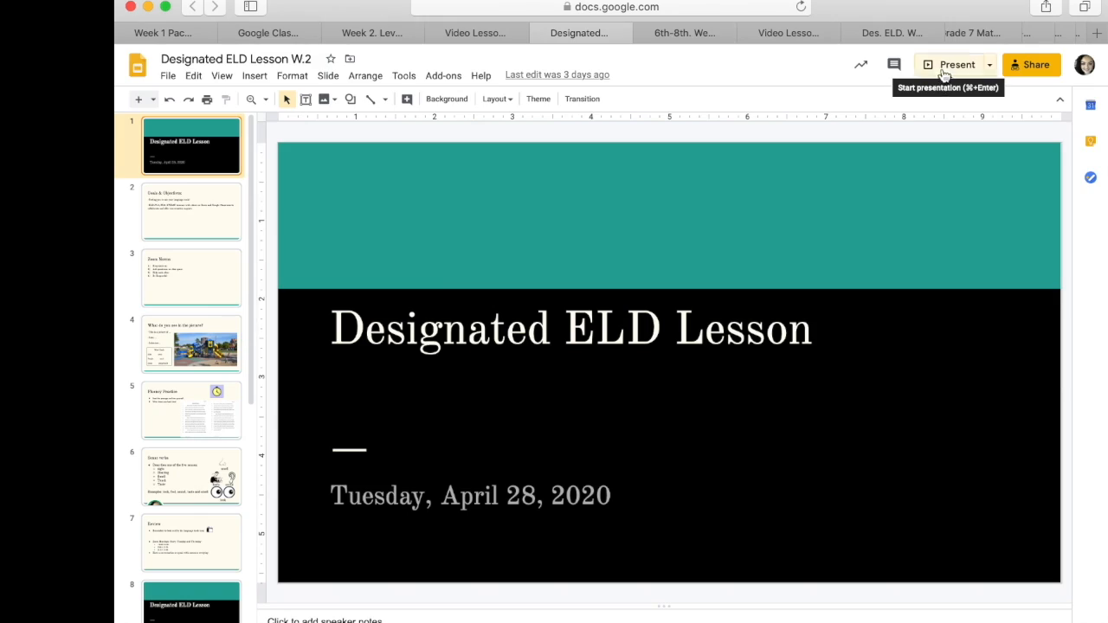
Start presenting the lesson slideshow and advance to the playground picture slide
left_click(956, 64)
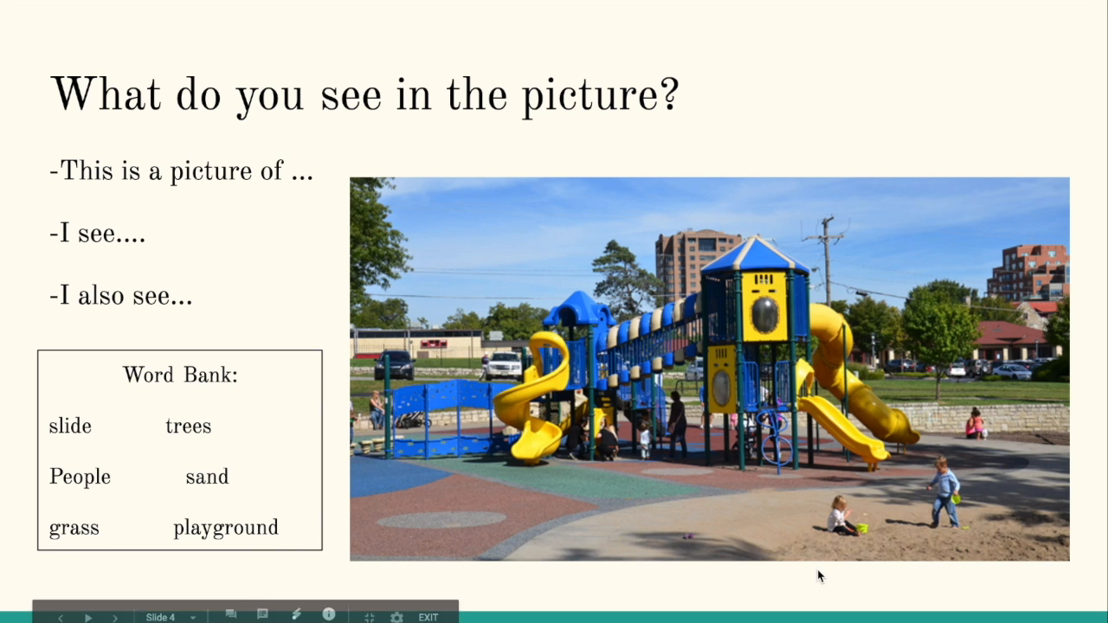
mouse_move(624, 440)
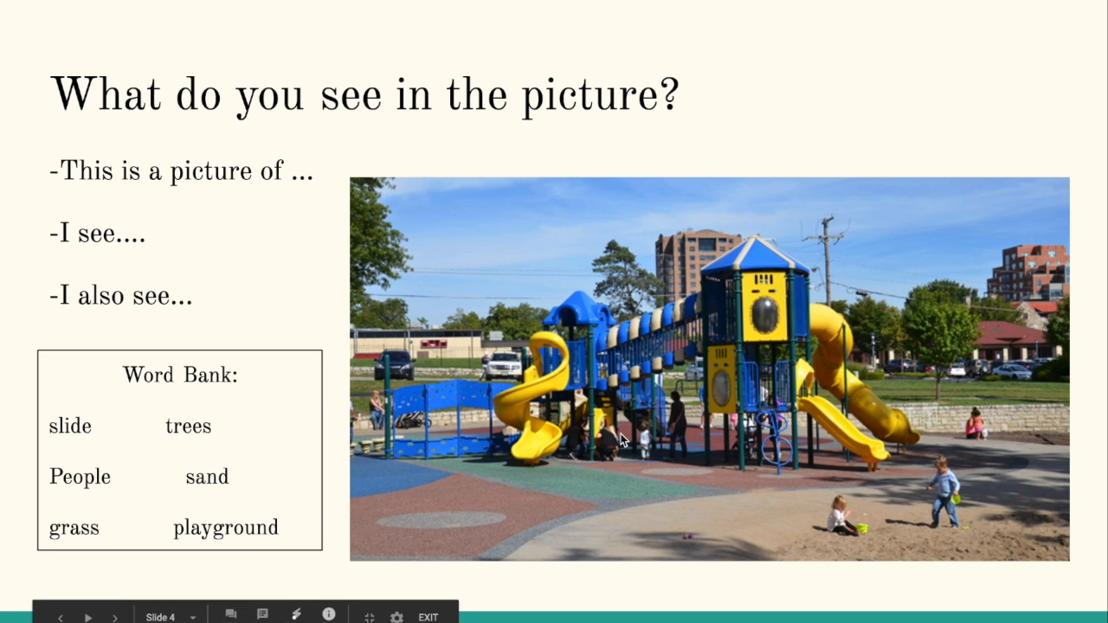
left_click(114, 616)
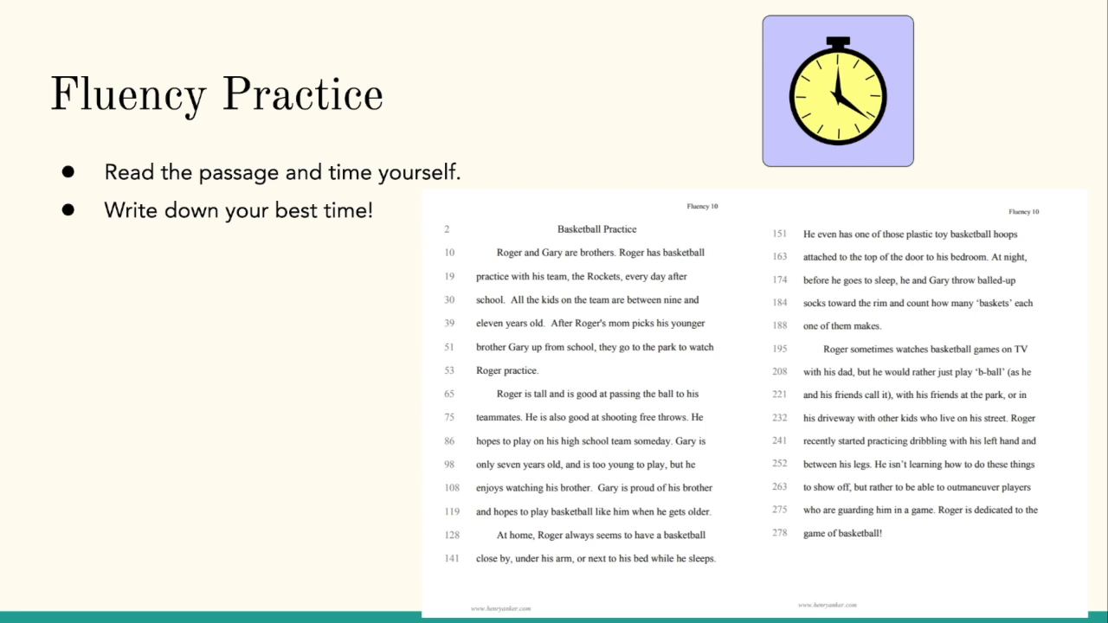
mouse_move(942, 48)
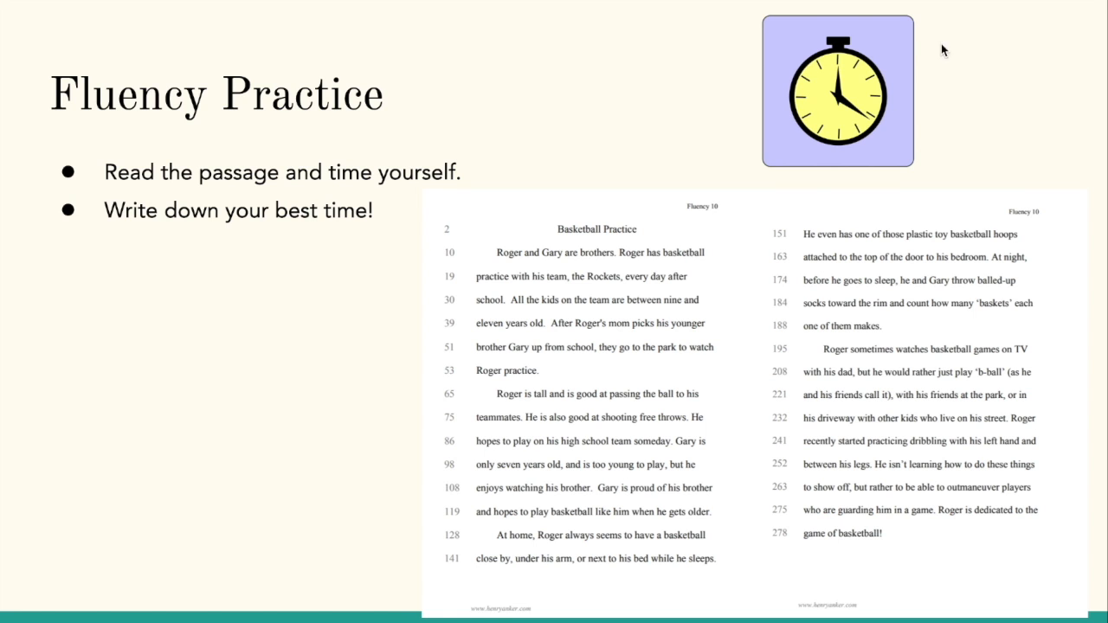
mouse_move(852, 112)
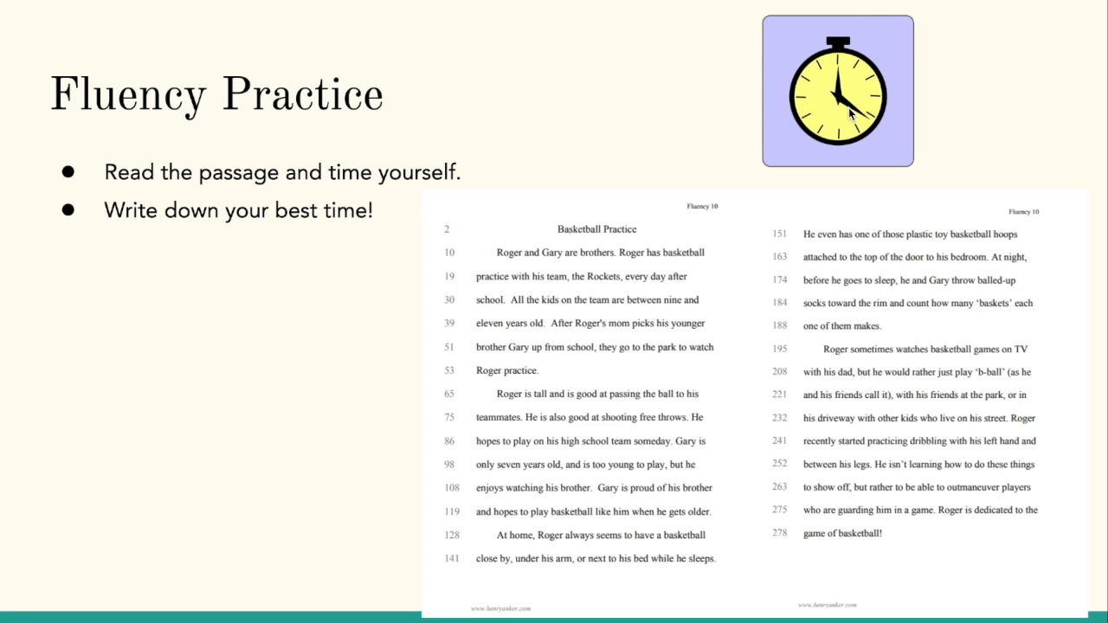
mouse_move(570, 327)
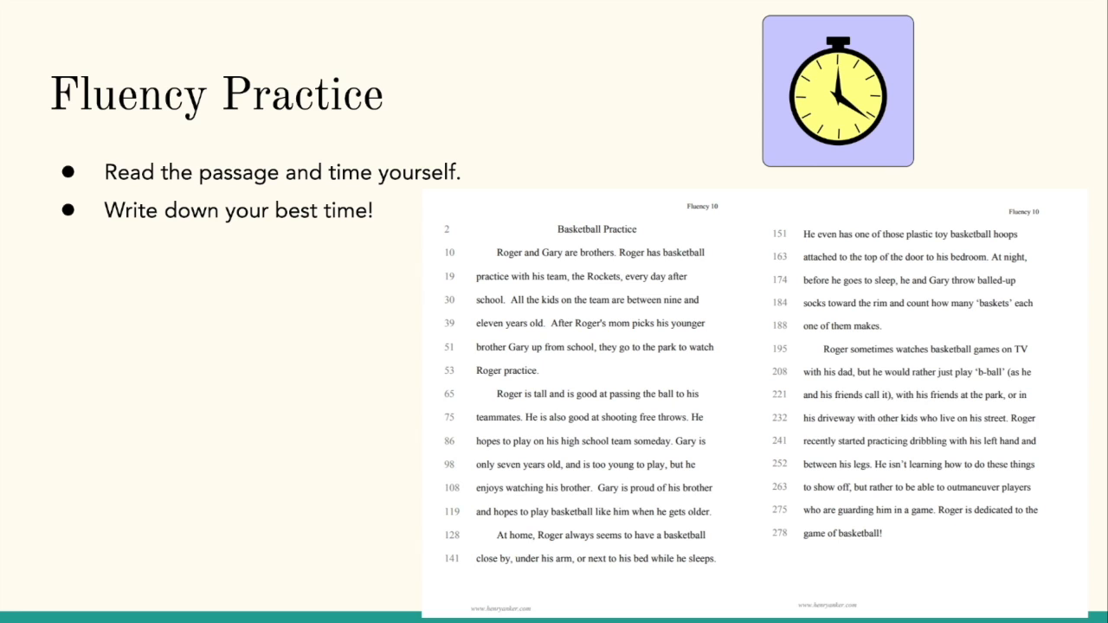
mouse_move(598, 279)
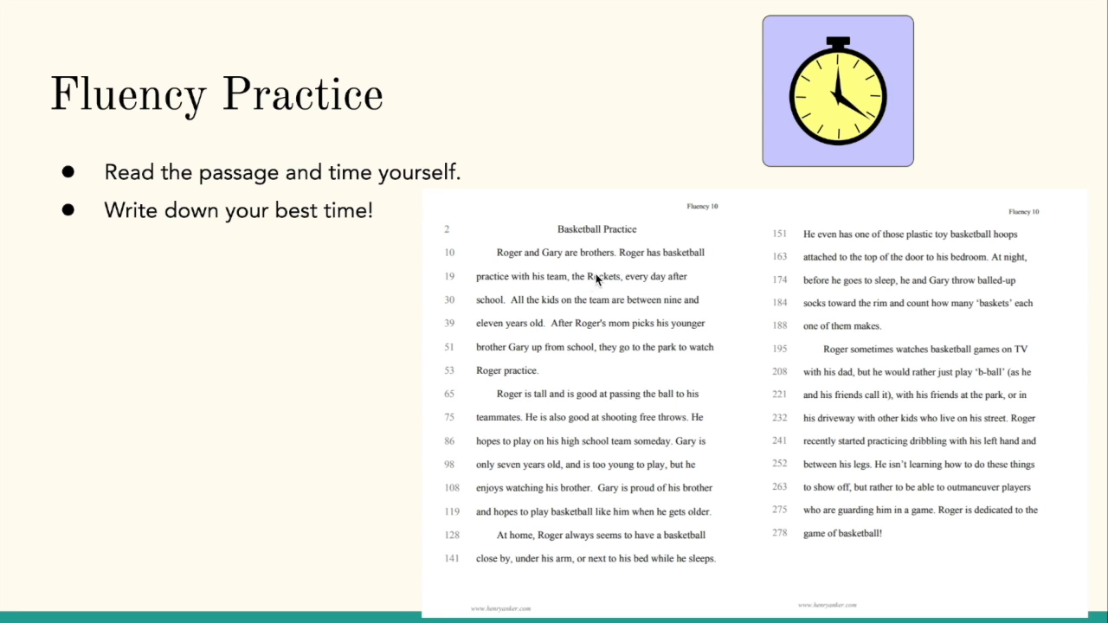
mouse_move(648, 378)
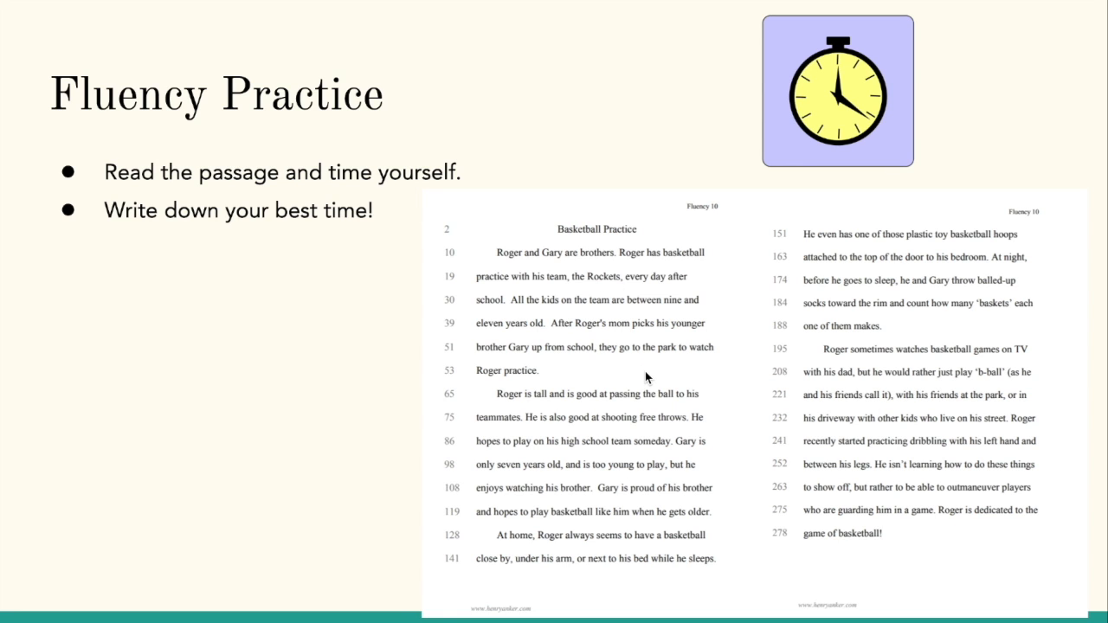
mouse_move(459, 513)
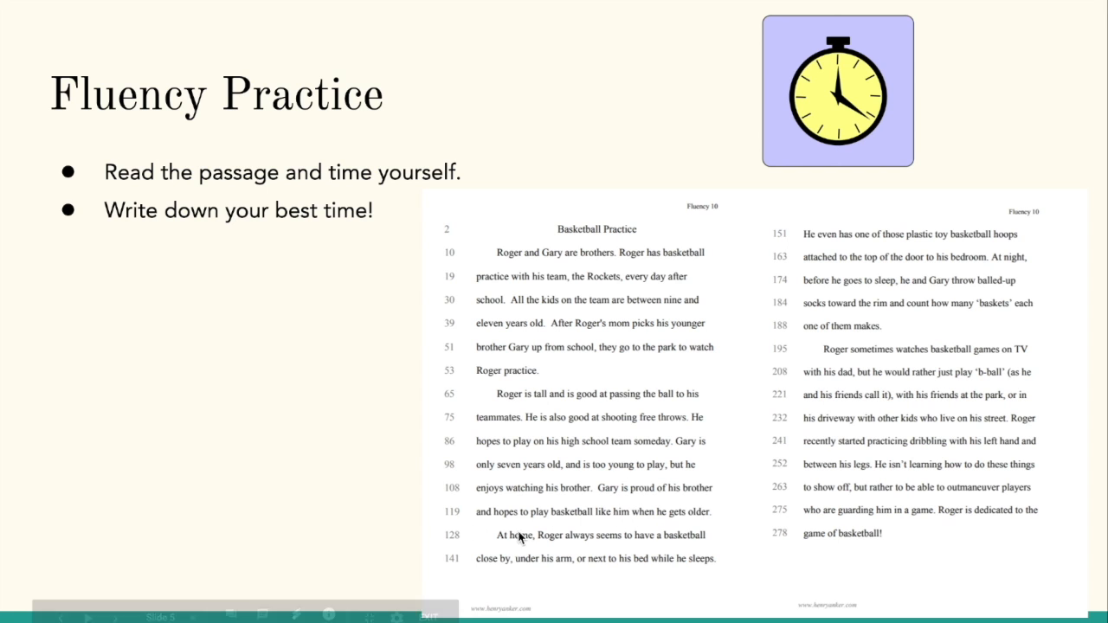
mouse_move(477, 537)
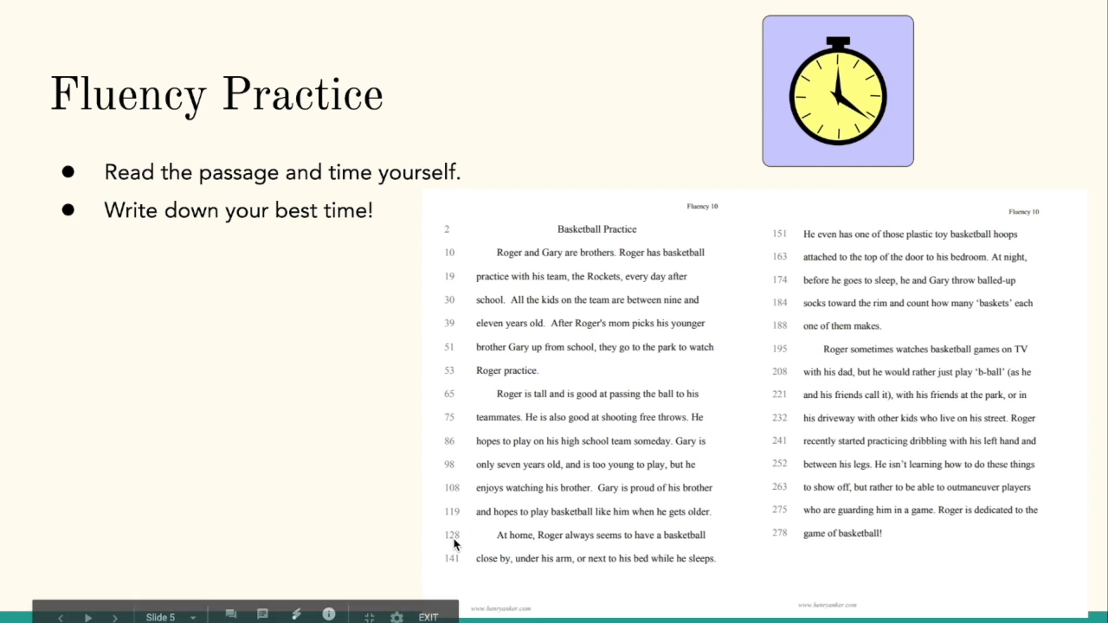
mouse_move(447, 533)
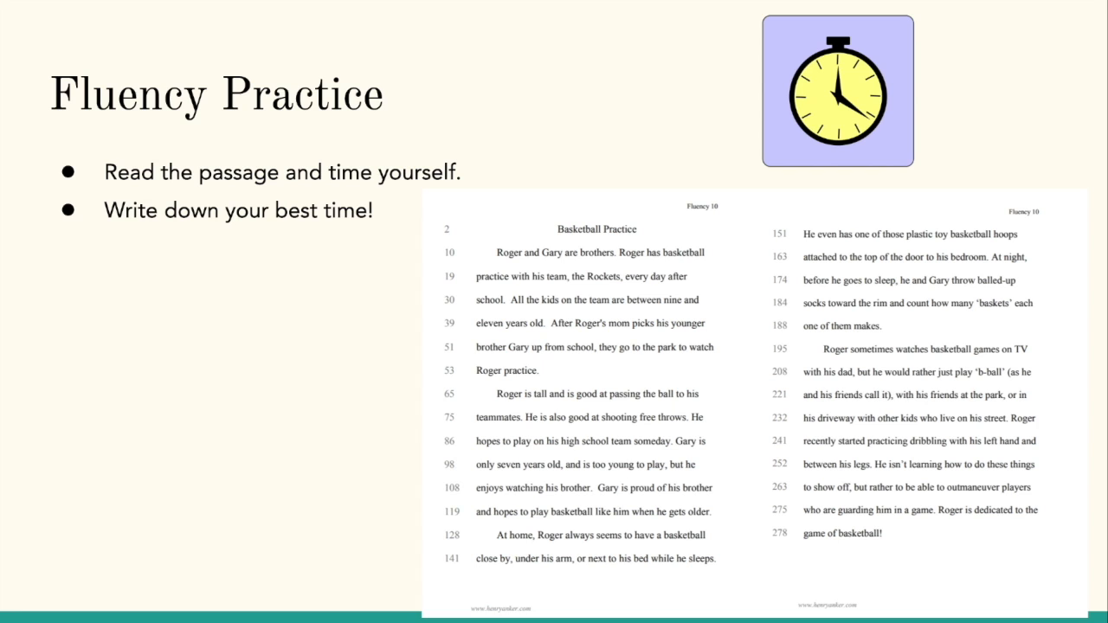
mouse_move(869, 336)
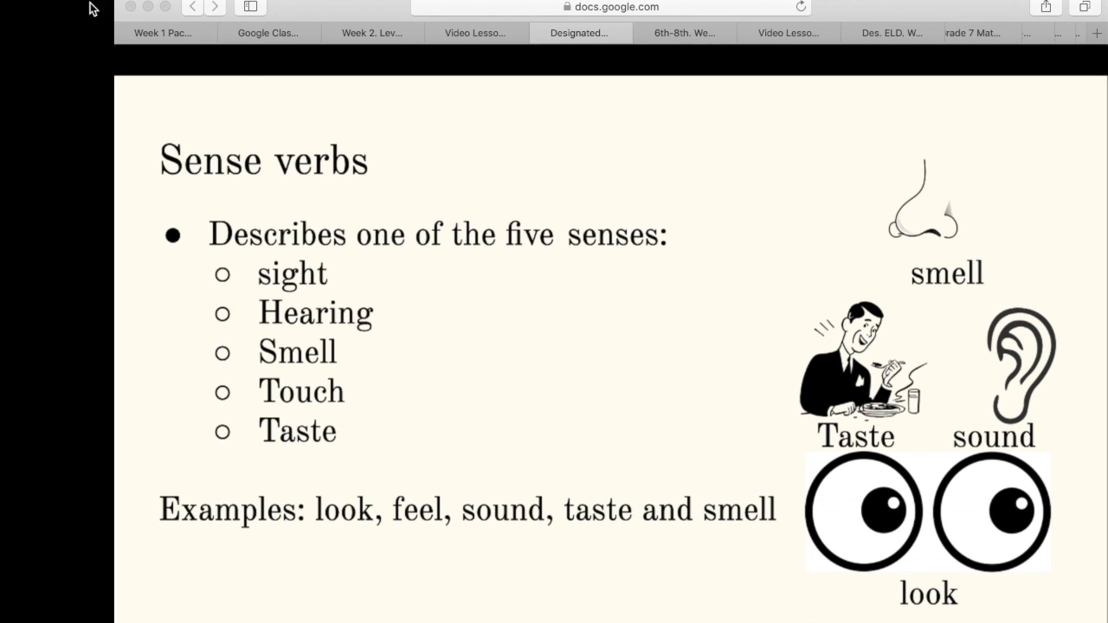
Return to the Week 2 Level 1 packet tab after the Sense verbs slide
left_click(370, 33)
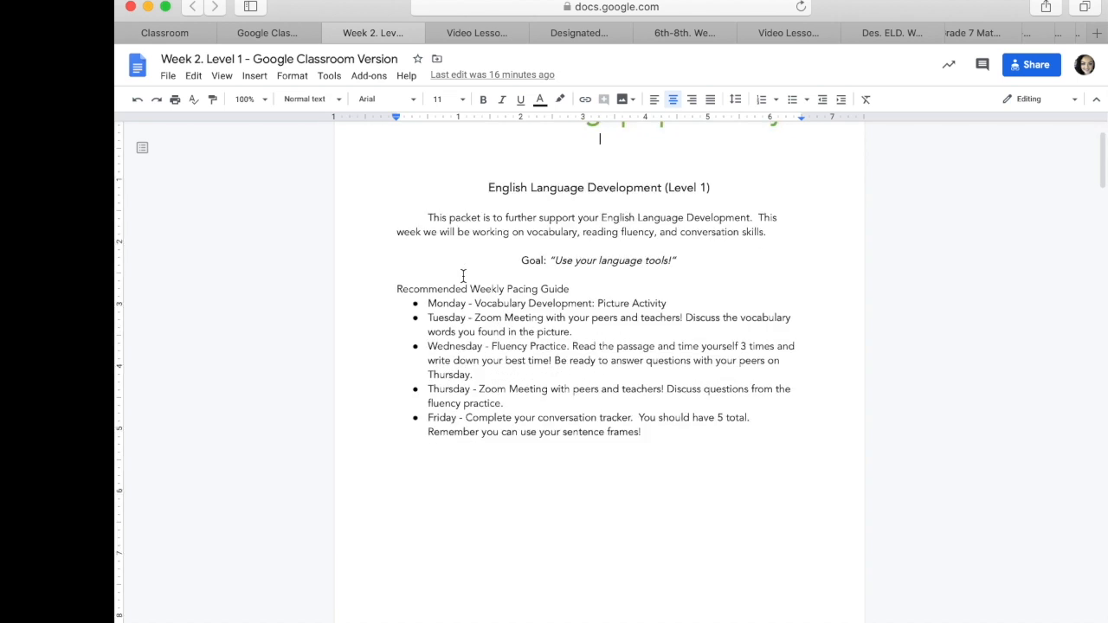
Scroll past the playground activity and Basketball Practice passage to the Sensory Word Bank page
scroll("down", 3)
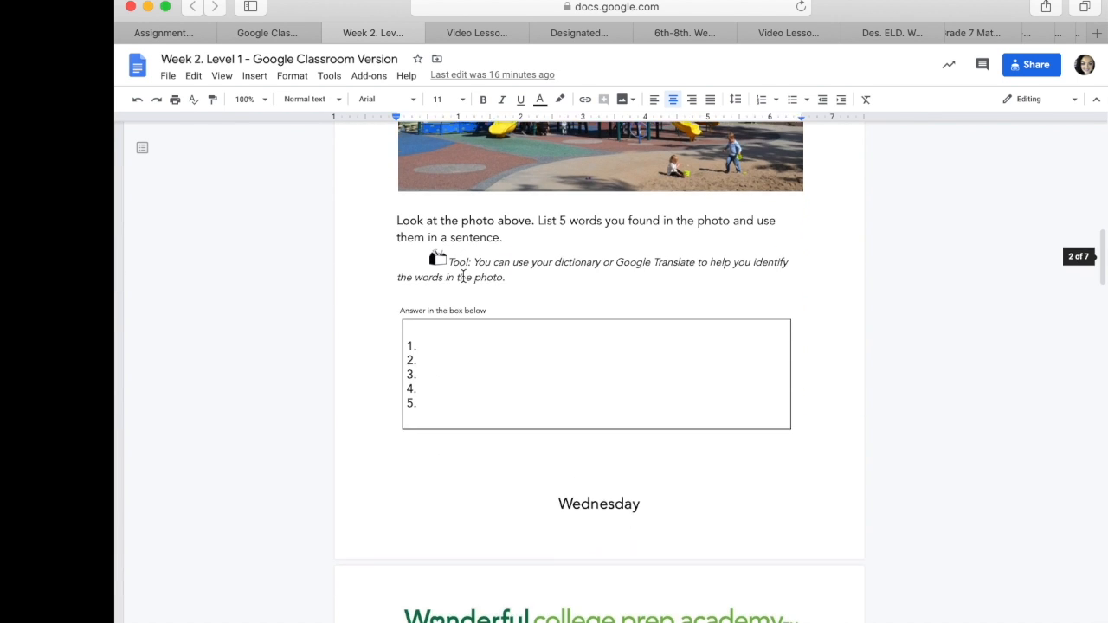
scroll("up", 3)
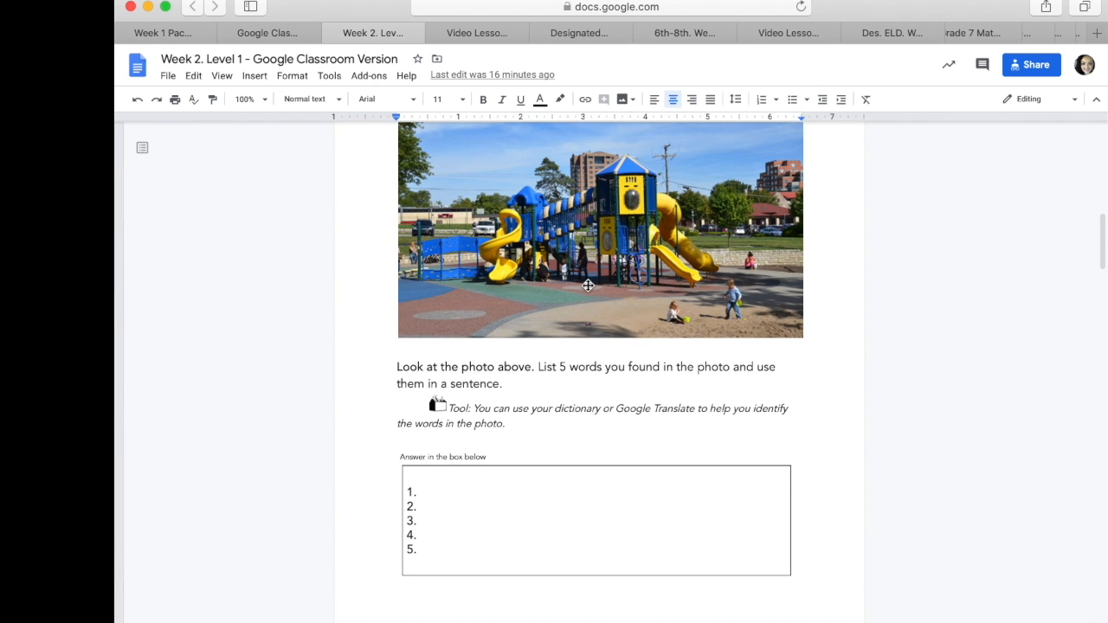
scroll("up", 3)
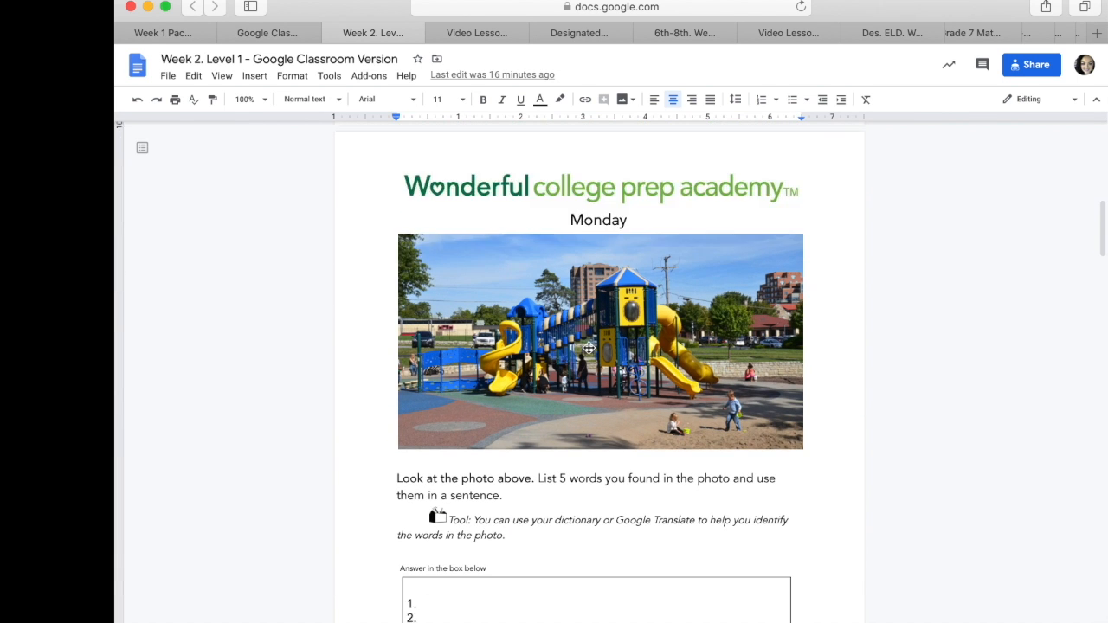
scroll("down", 3)
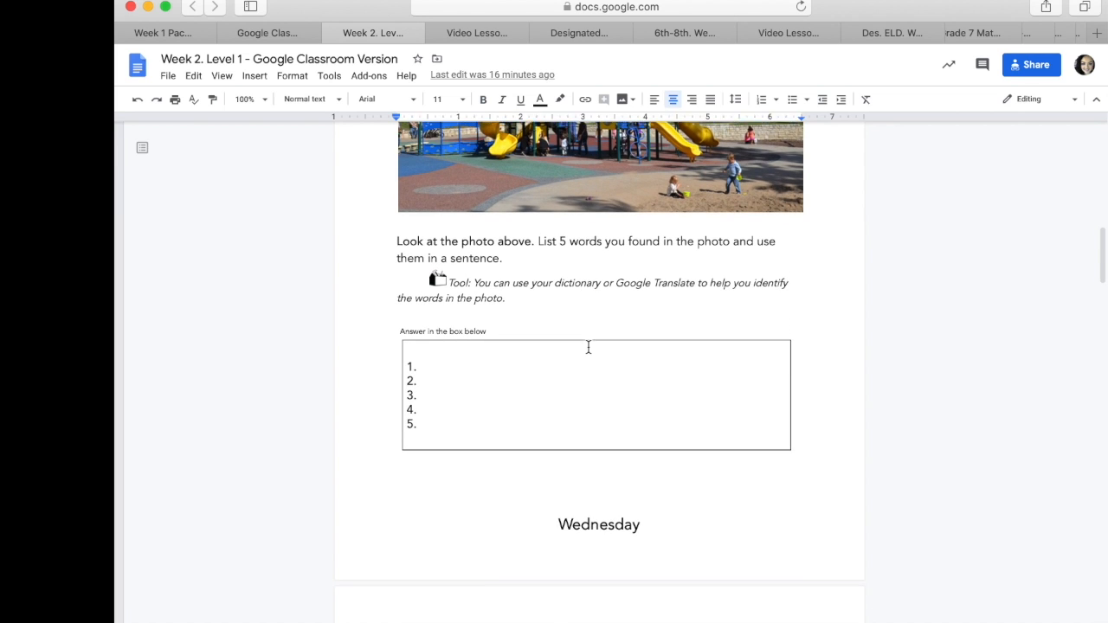
scroll("down", 3)
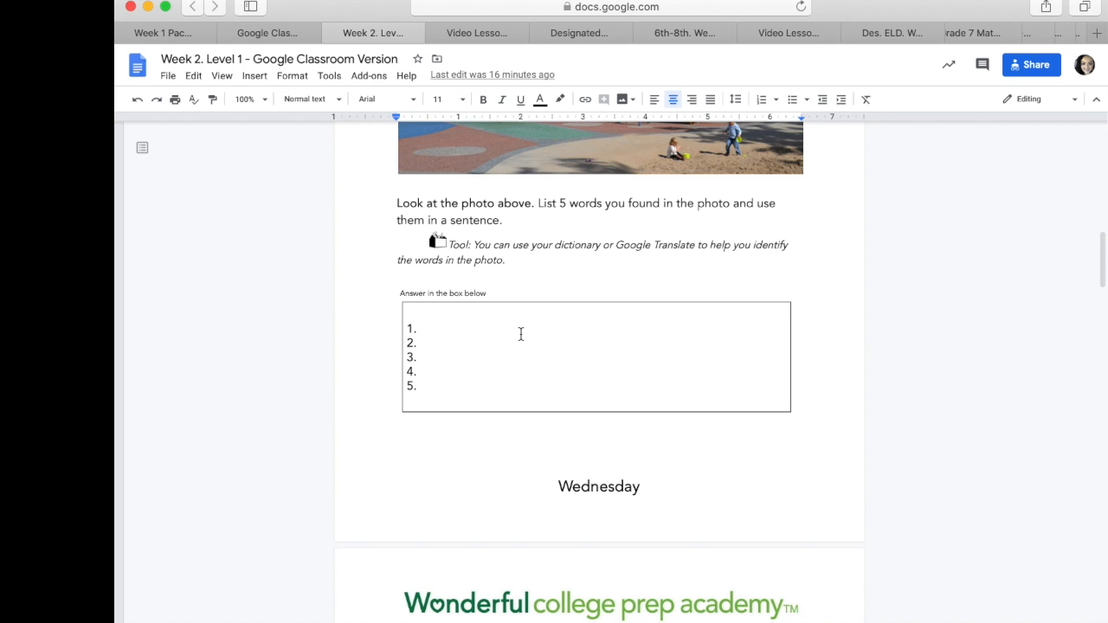
scroll("down", 3)
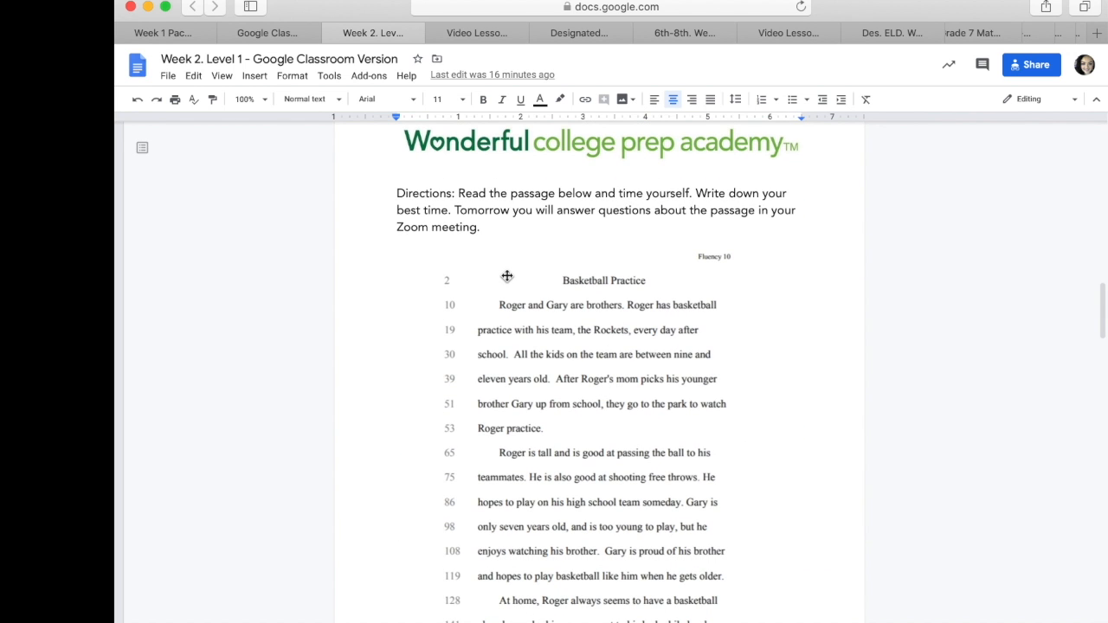
scroll("down", 3)
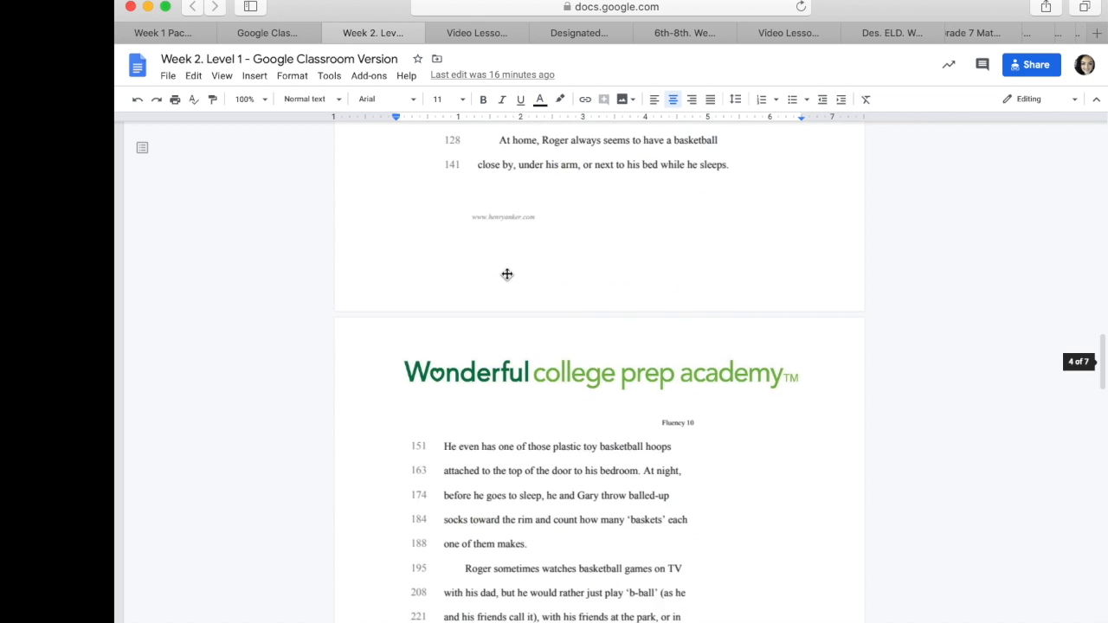
scroll("down", 3)
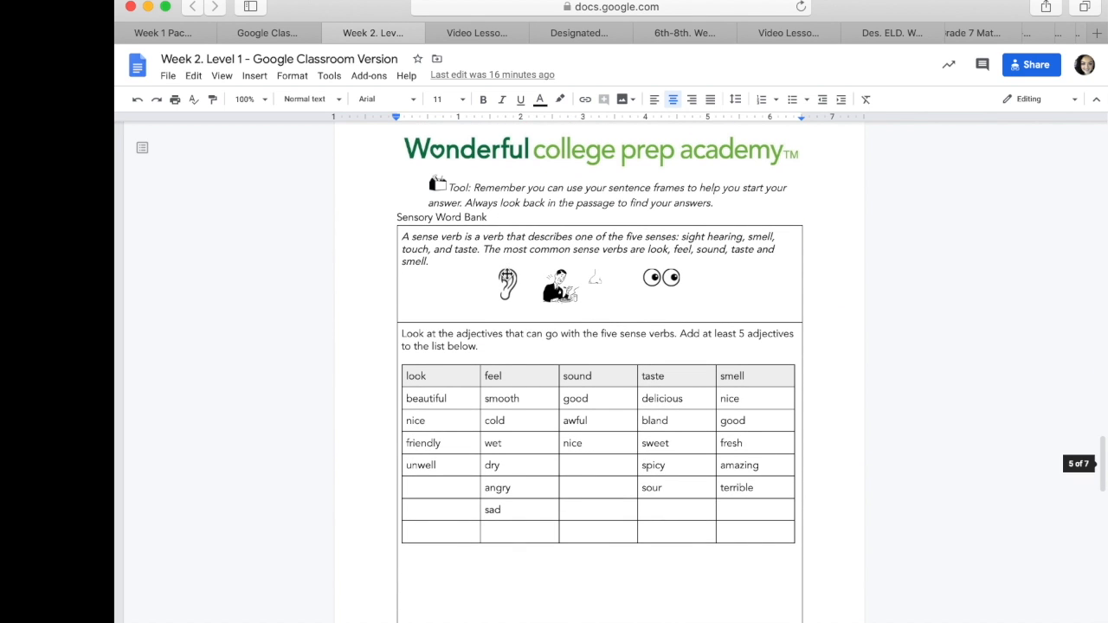
mouse_move(569, 521)
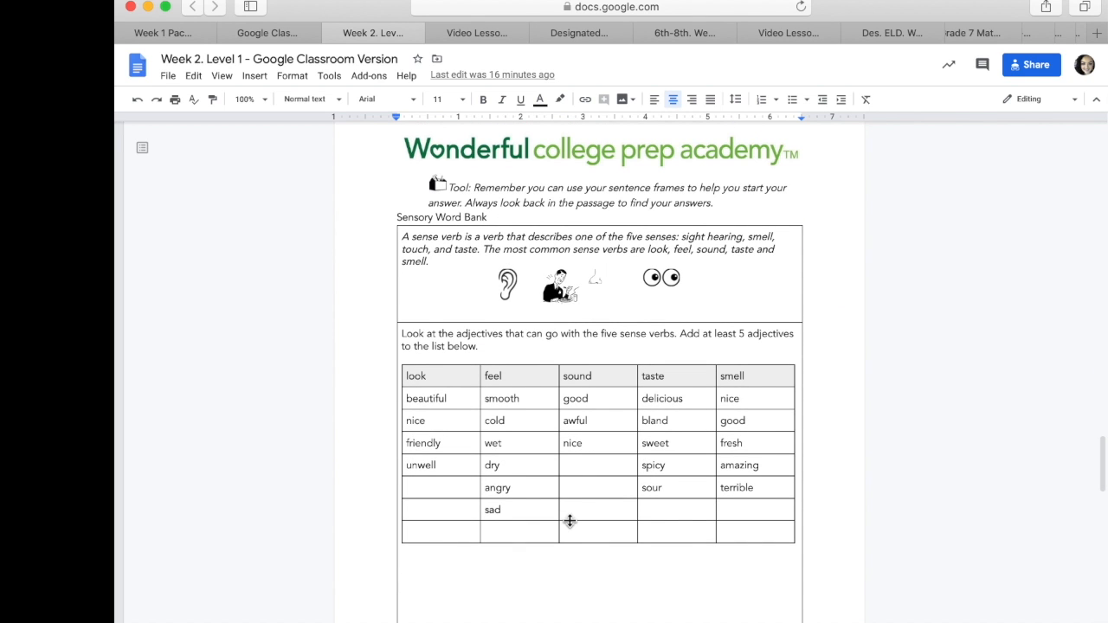
mouse_move(557, 316)
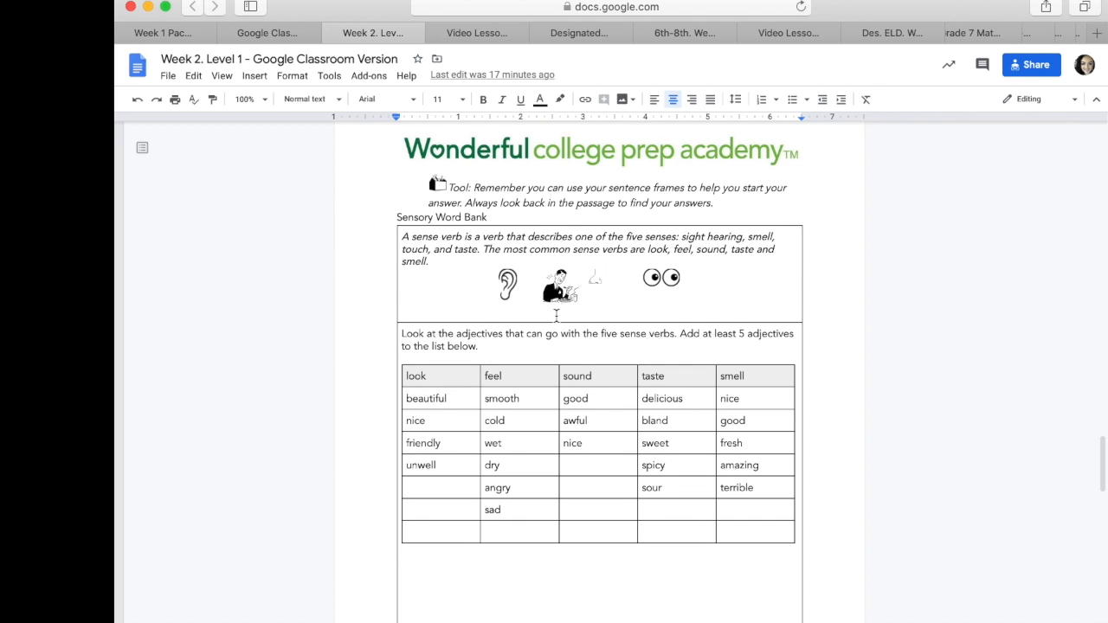
Scroll back up from the Sensory Word Bank to the Basketball Practice passage
scroll("up", 3)
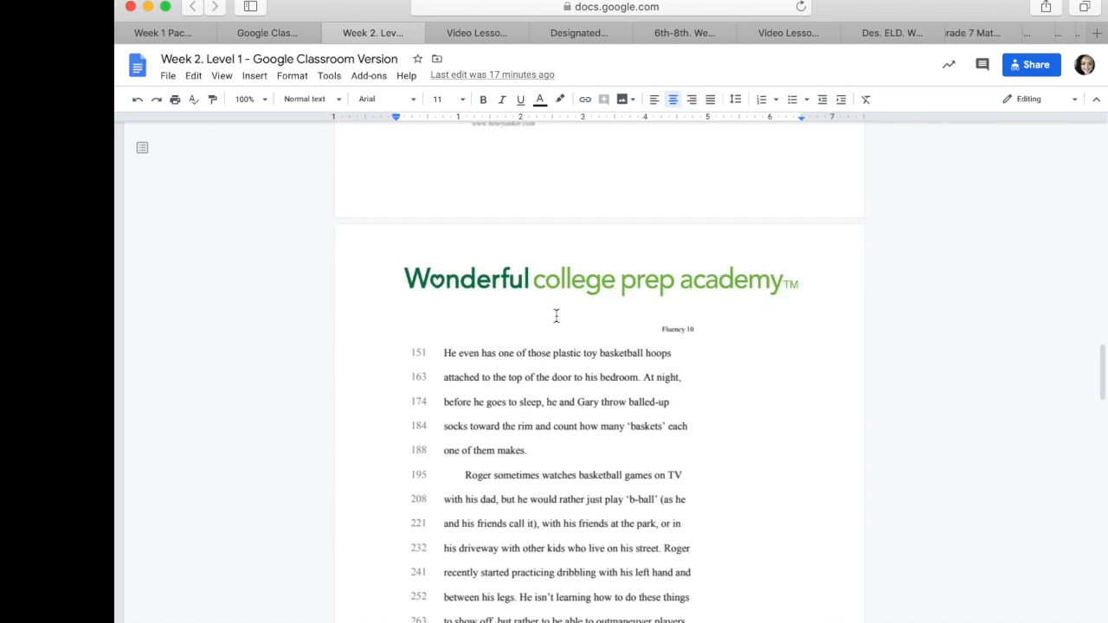
Scroll to the top of the Basketball Practice passage, then down past Best Time to the Sensory Word Bank
scroll("up", 3)
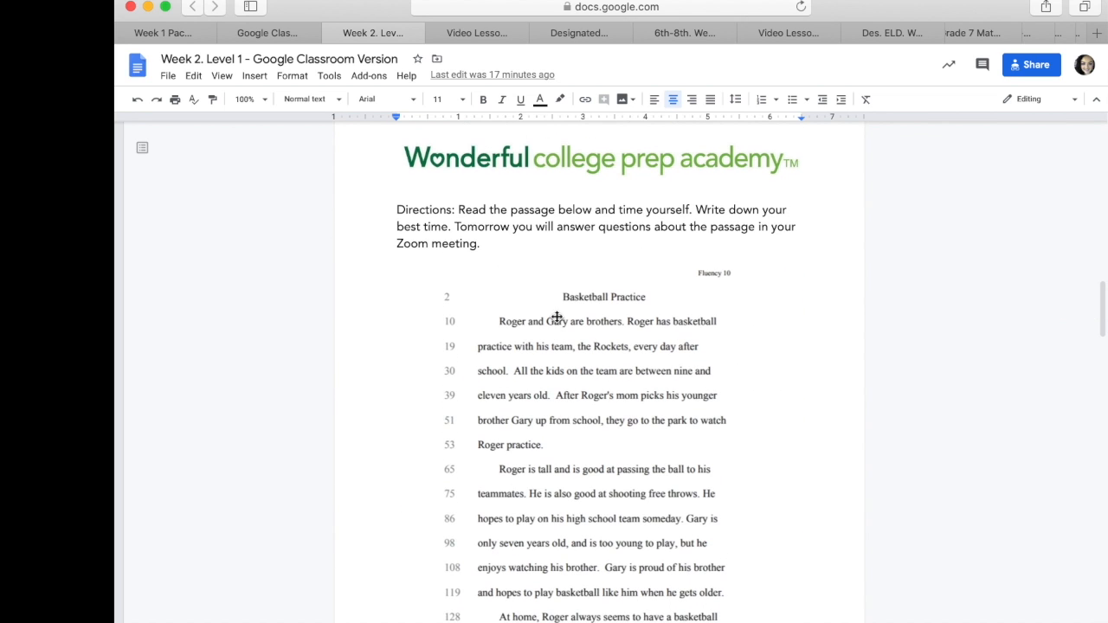
mouse_move(580, 381)
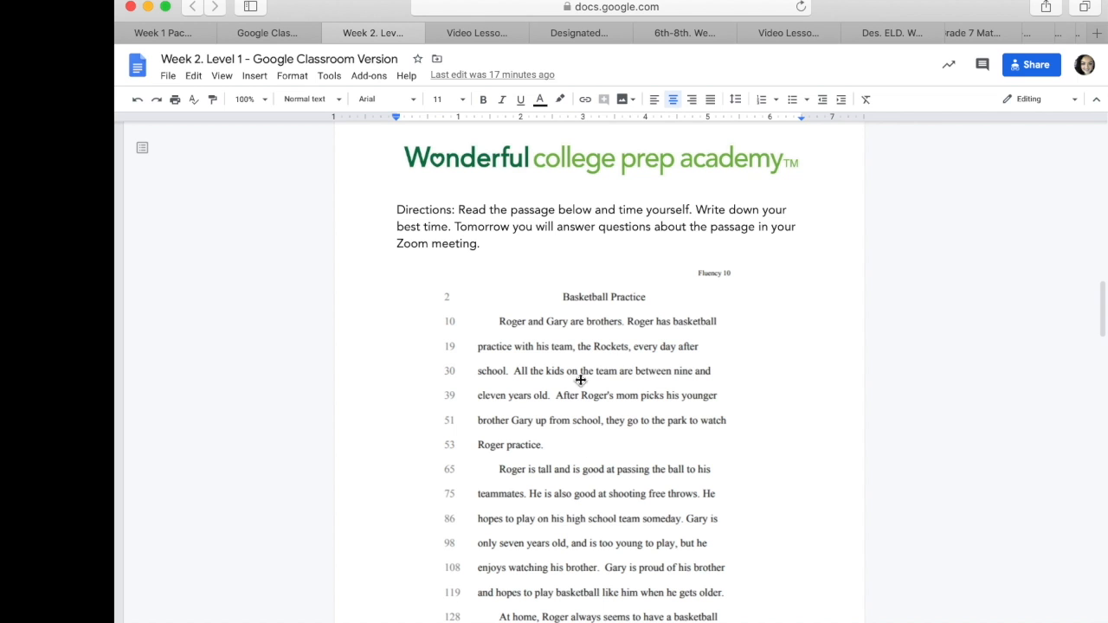
mouse_move(654, 416)
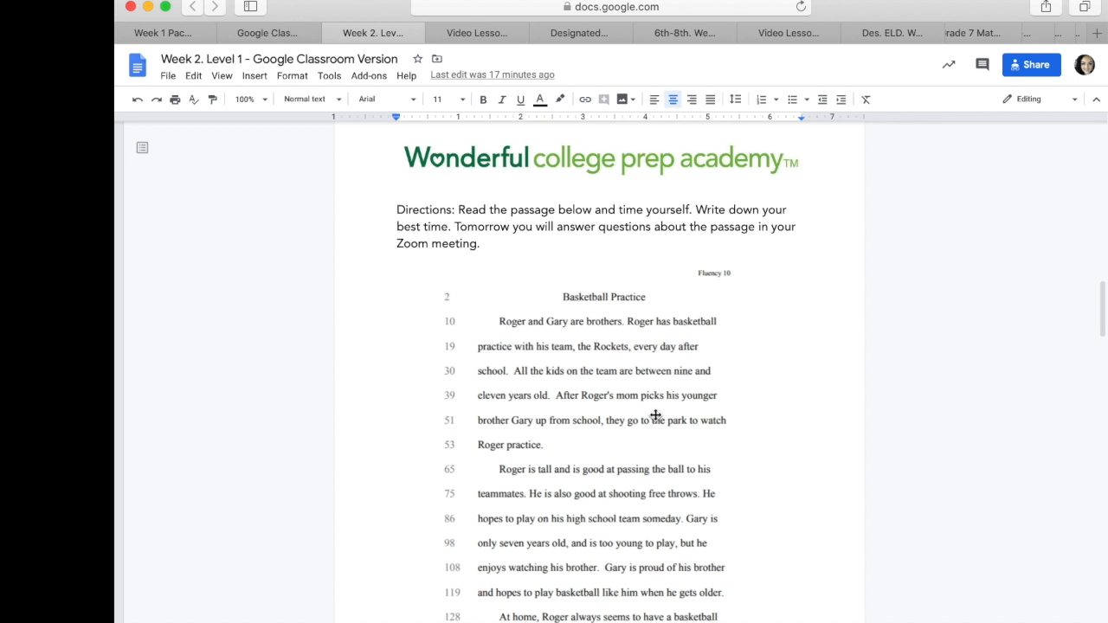
scroll("down", 3)
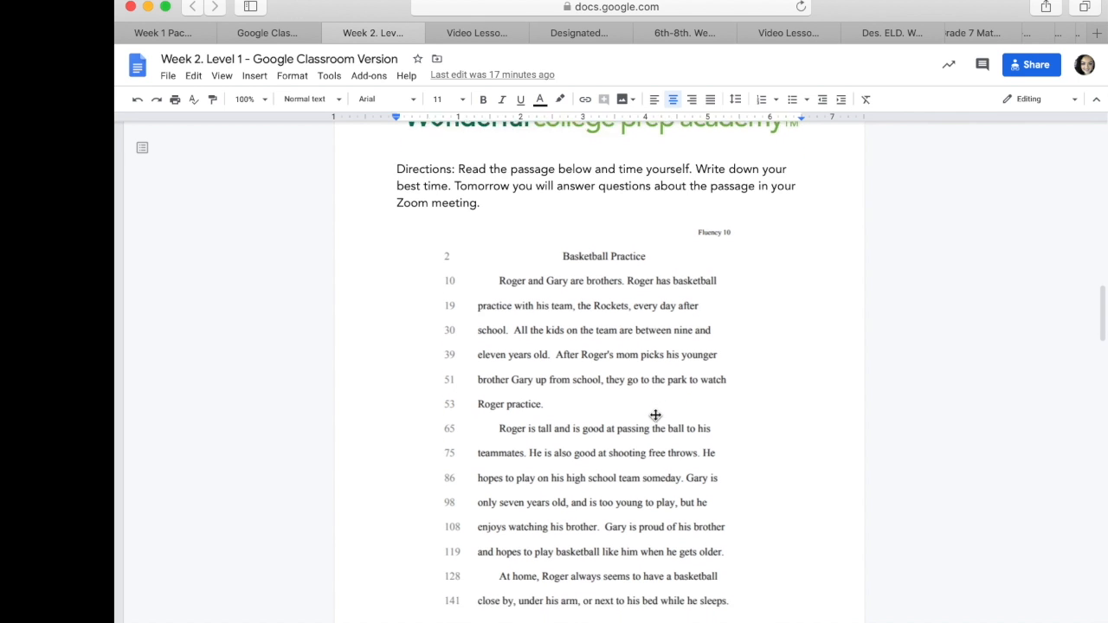
scroll("down", 3)
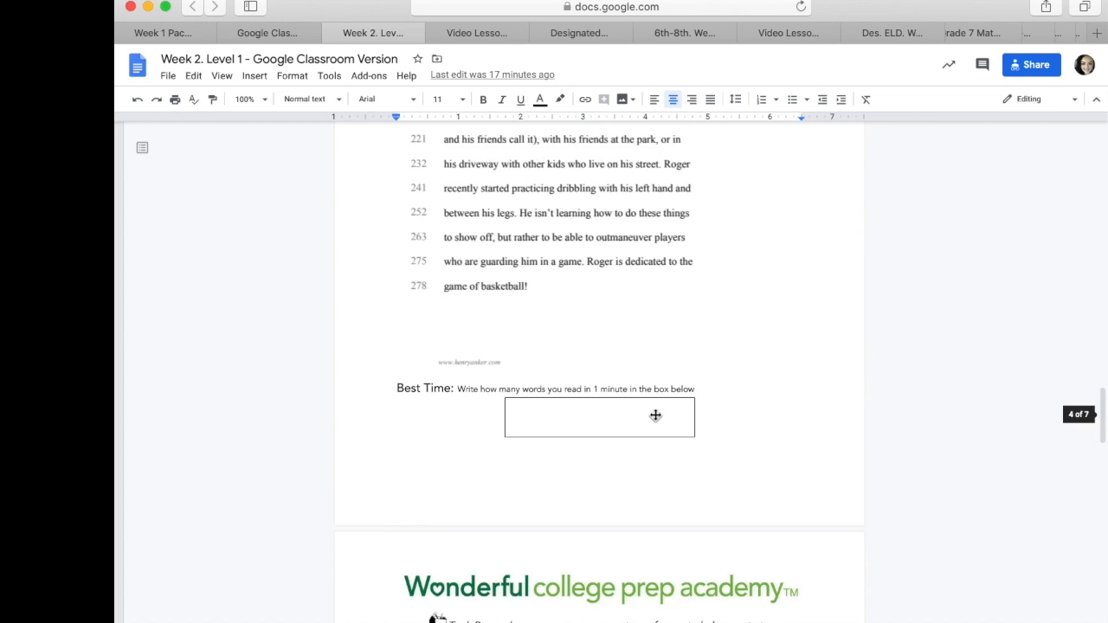
scroll("down", 3)
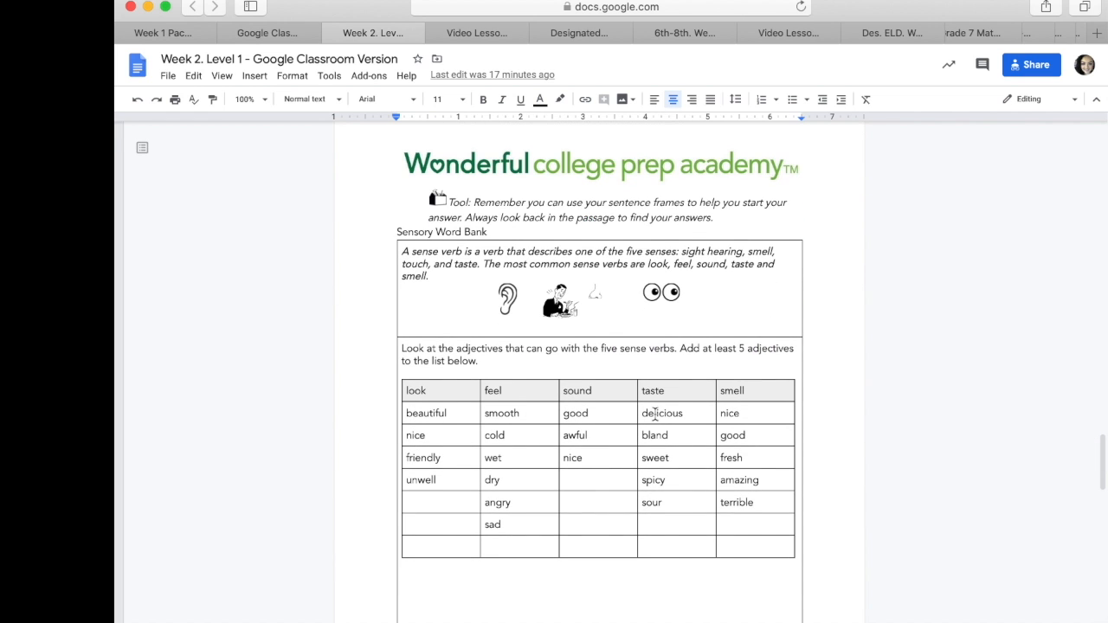
mouse_move(452, 435)
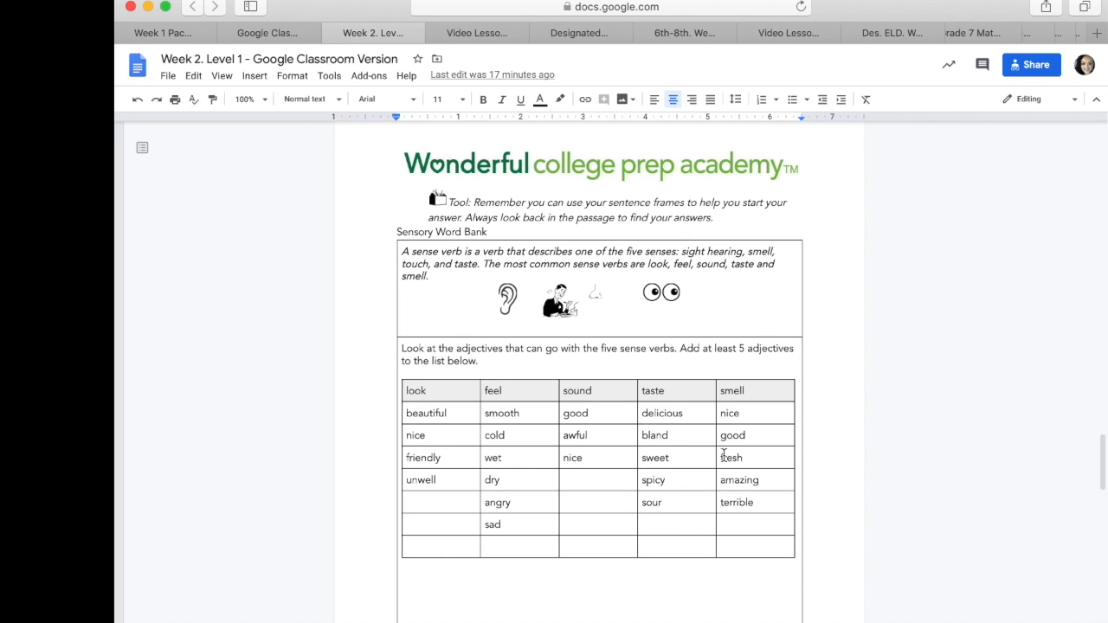
mouse_move(706, 422)
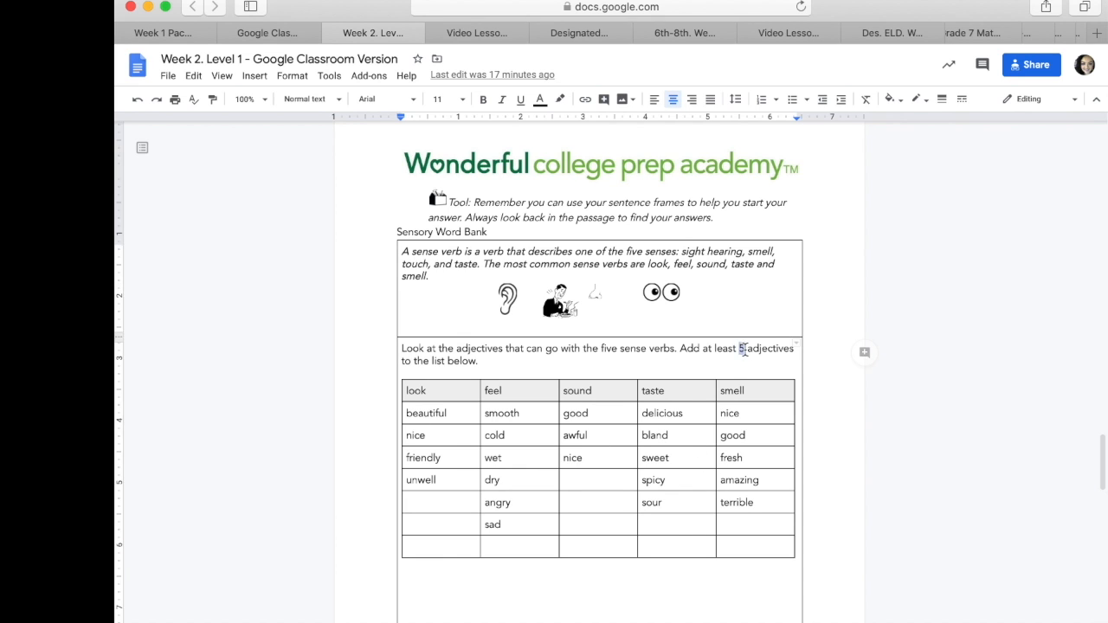
left_click_drag(741, 348, 485, 362)
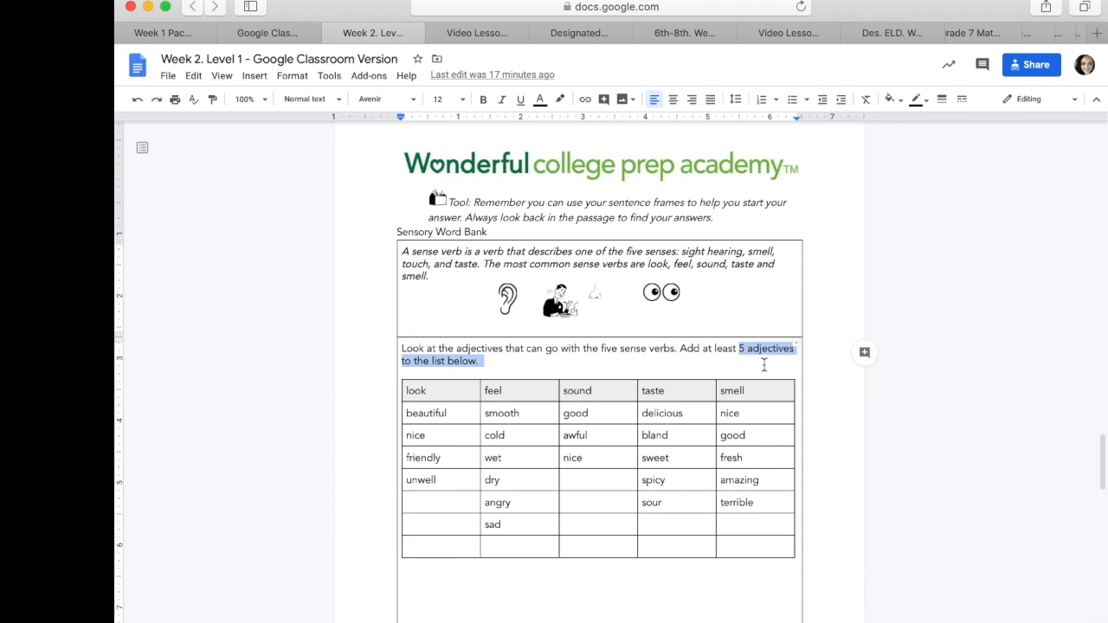
mouse_move(471, 606)
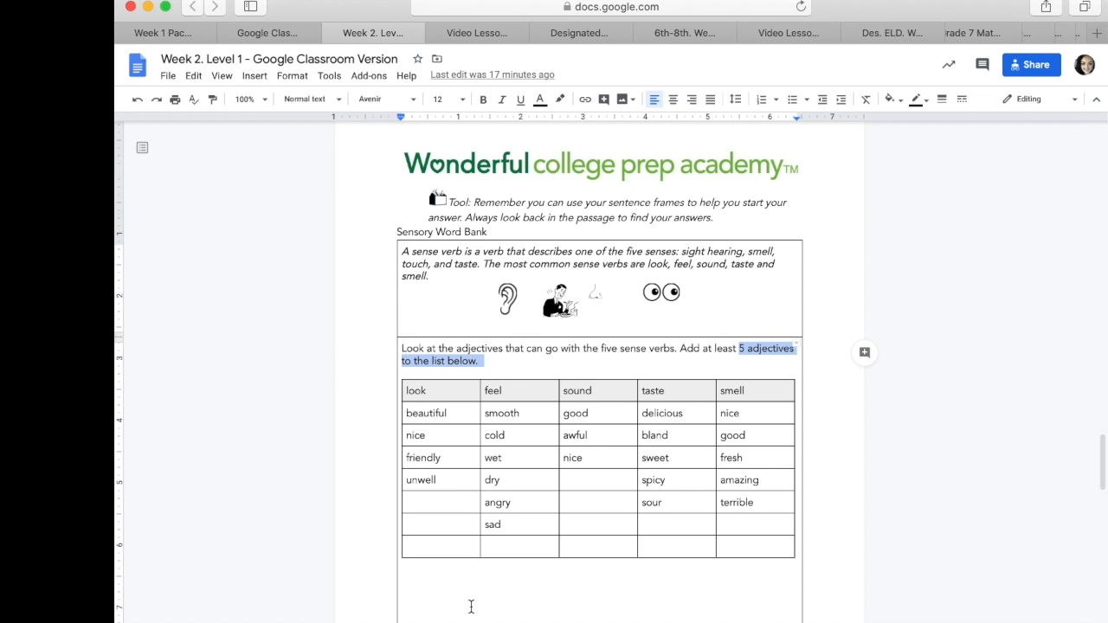
mouse_move(554, 603)
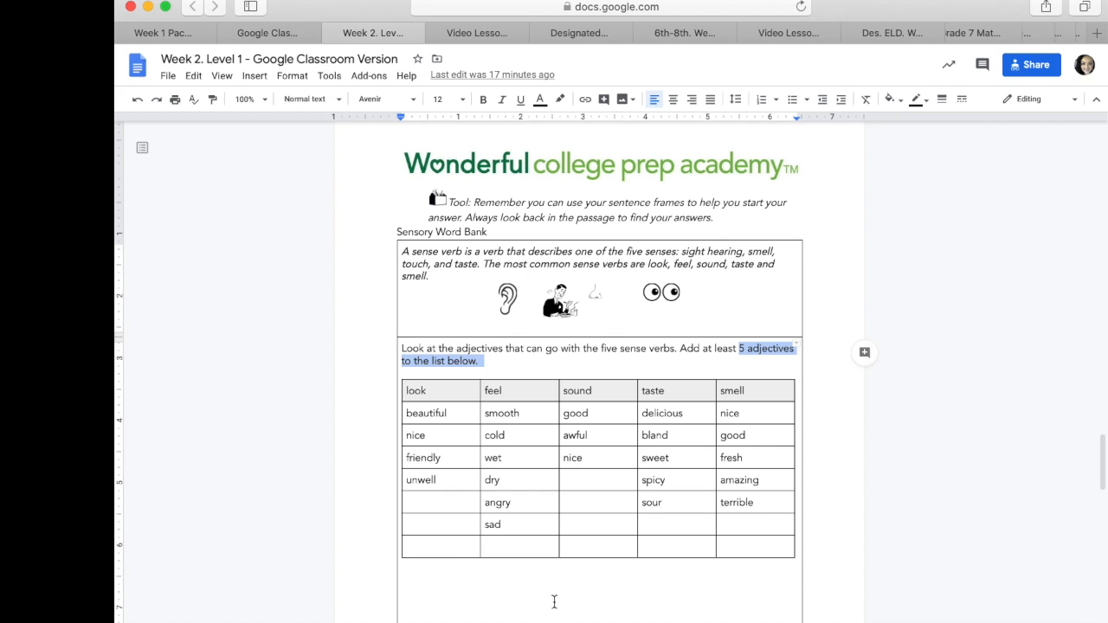
mouse_move(603, 448)
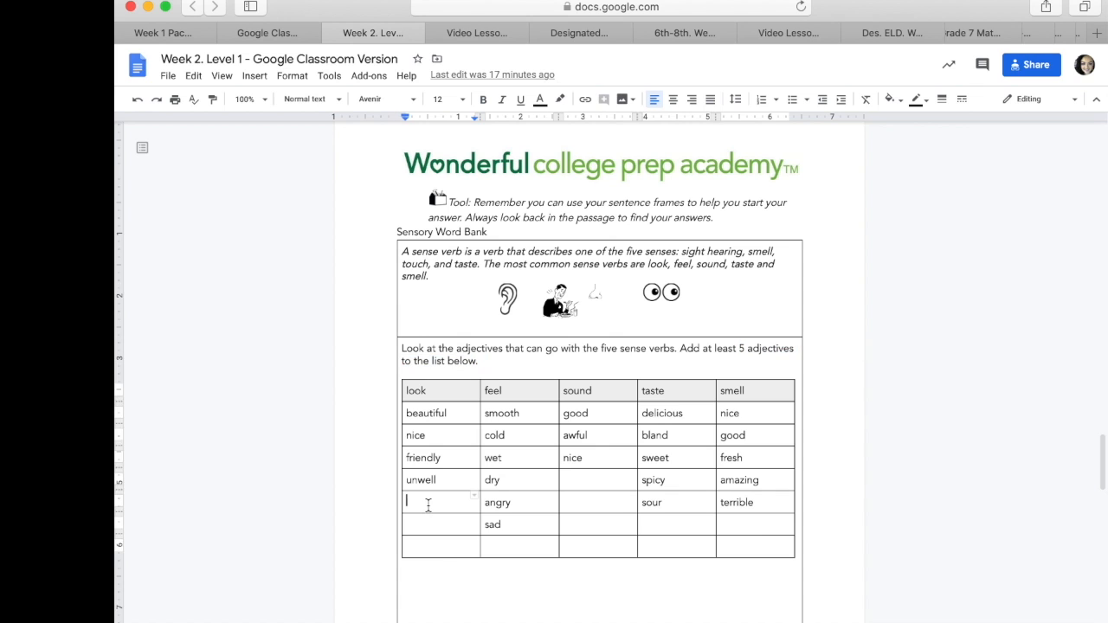
Begin typing 'big' in the blank look cell below unwell, then erase the letters
left_click(561, 98)
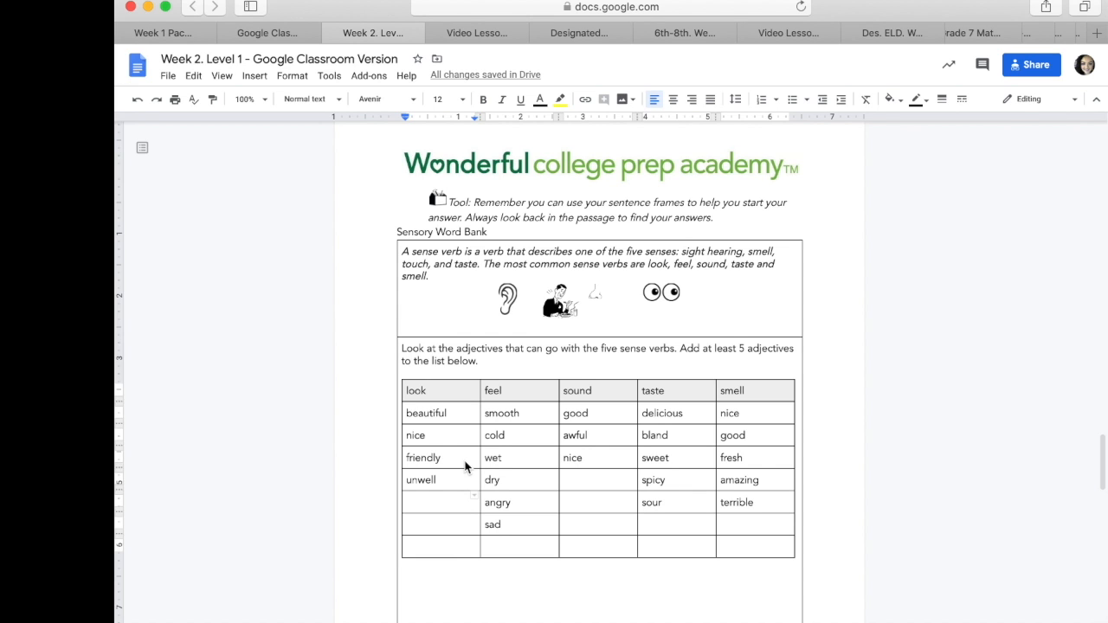
type("bog")
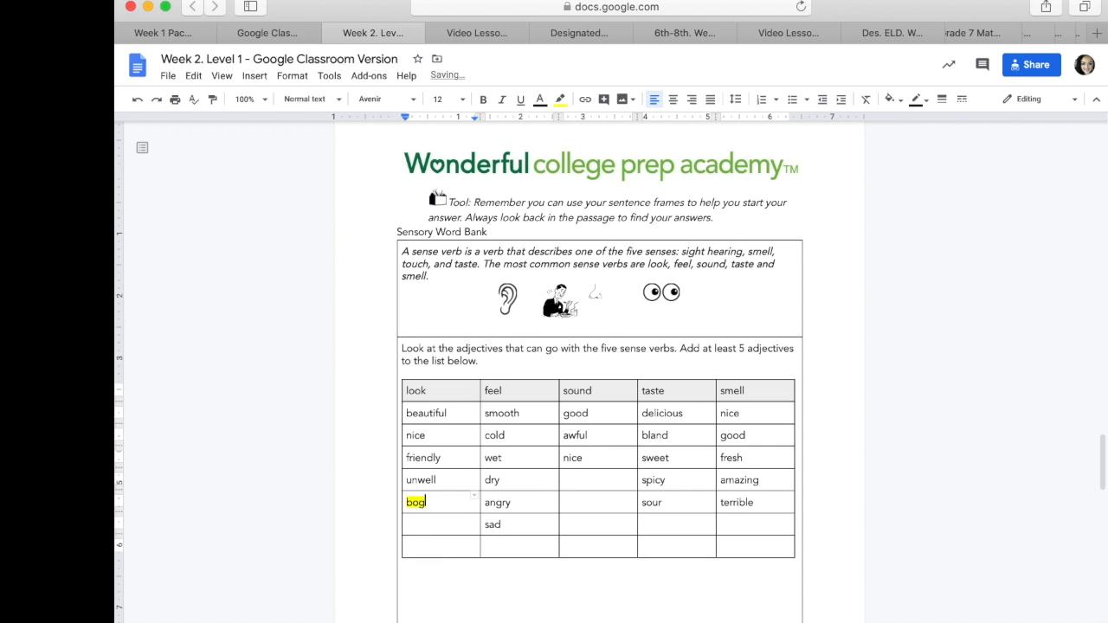
type("big")
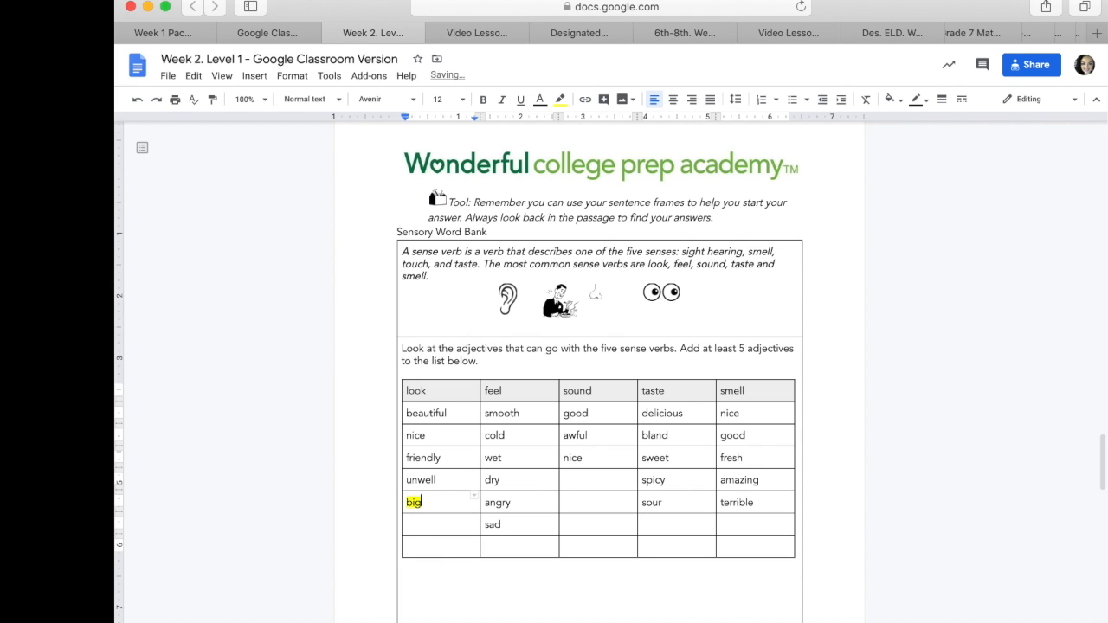
key("Backspace")
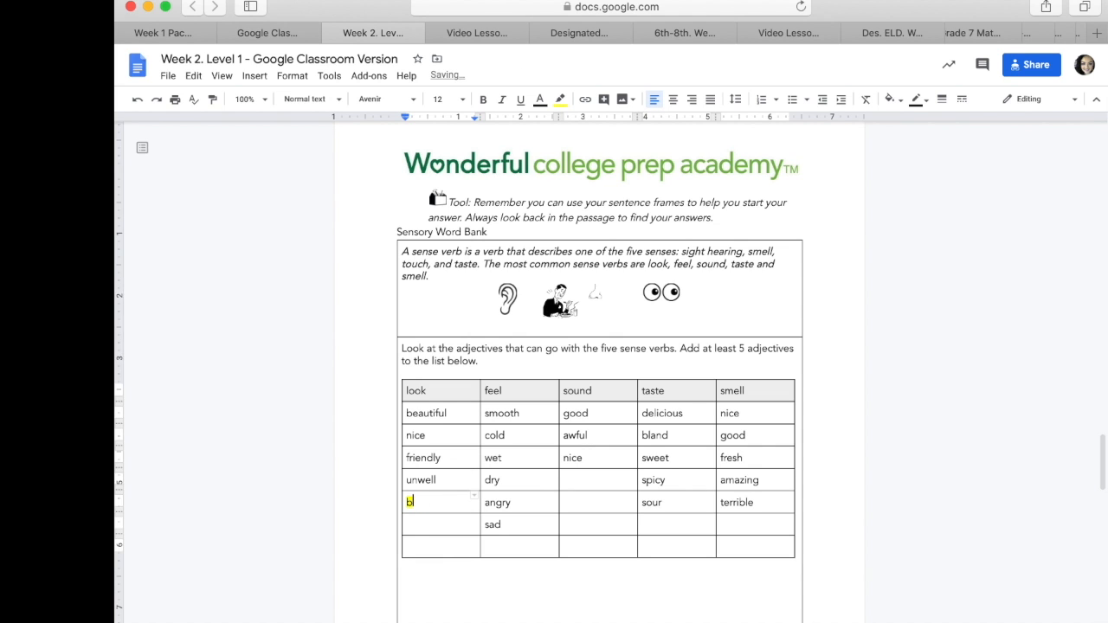
Scroll back up to the Basketball Practice passage and its timed-reading directions
scroll("down", 3)
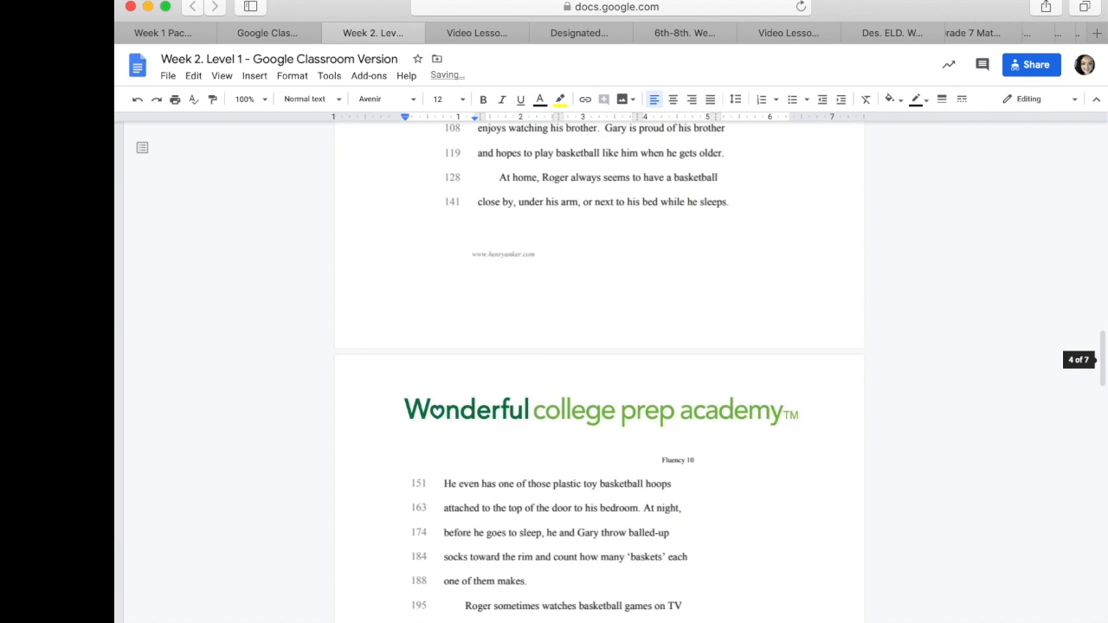
scroll("up", 3)
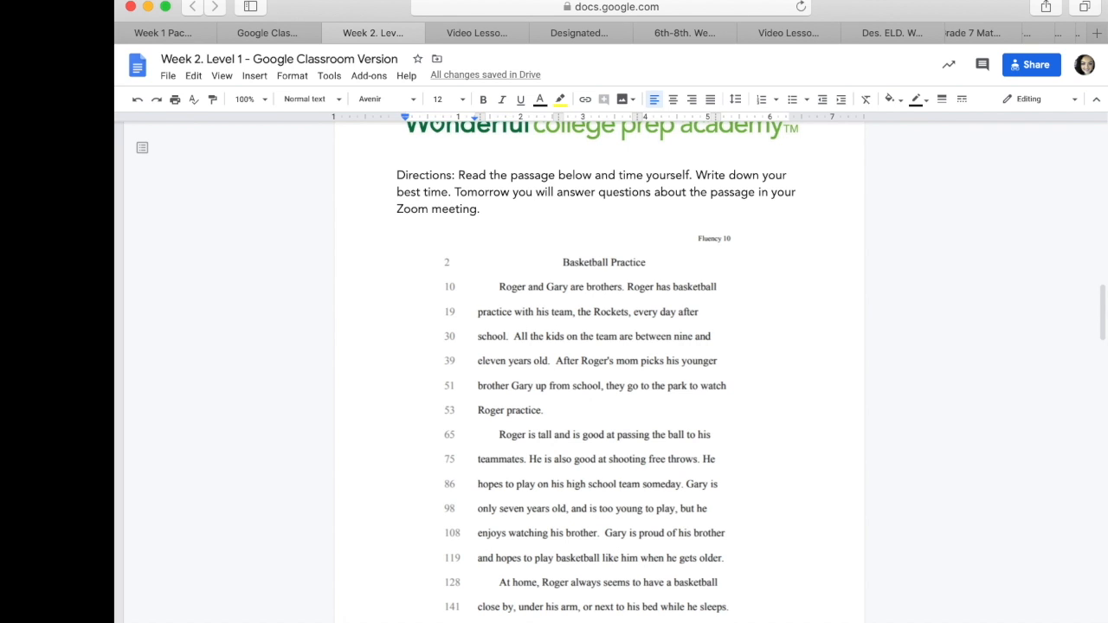
mouse_move(608, 318)
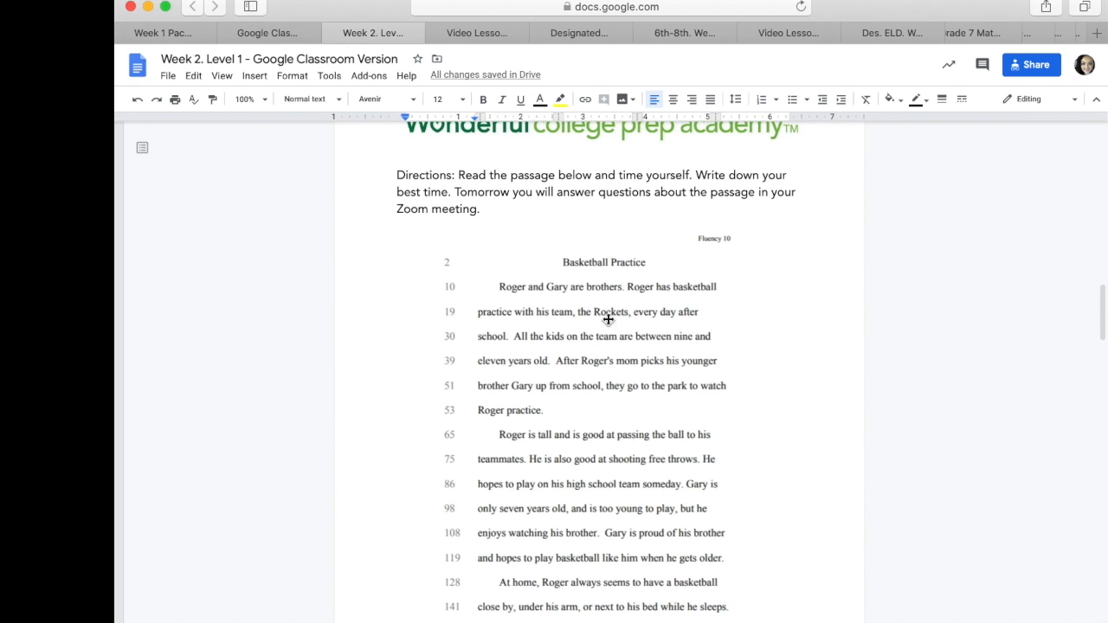
mouse_move(516, 312)
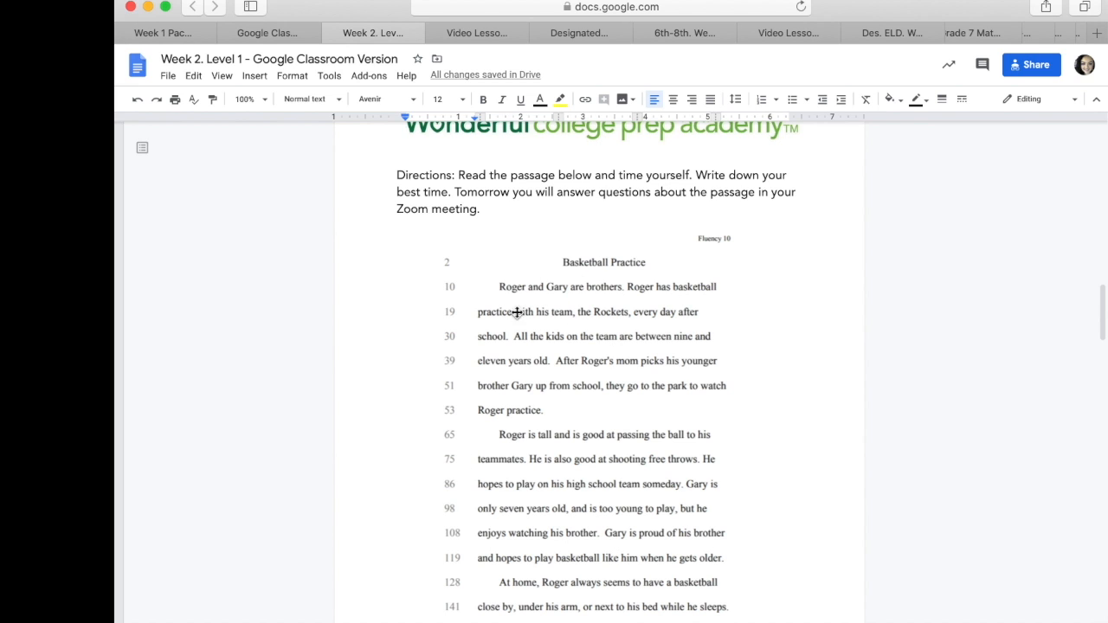
mouse_move(566, 267)
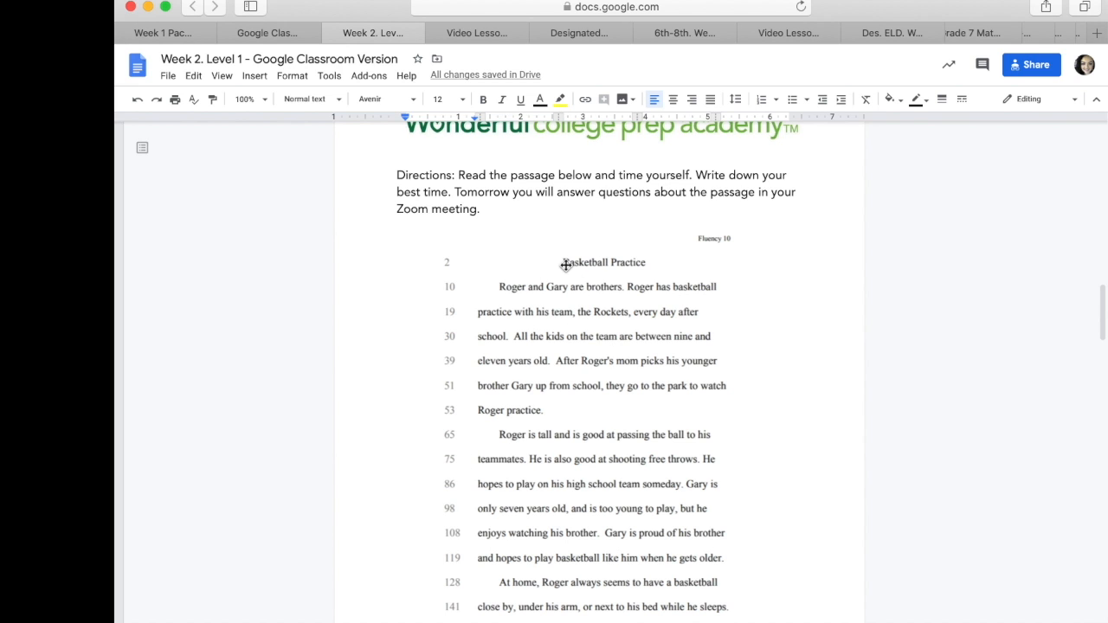
mouse_move(548, 350)
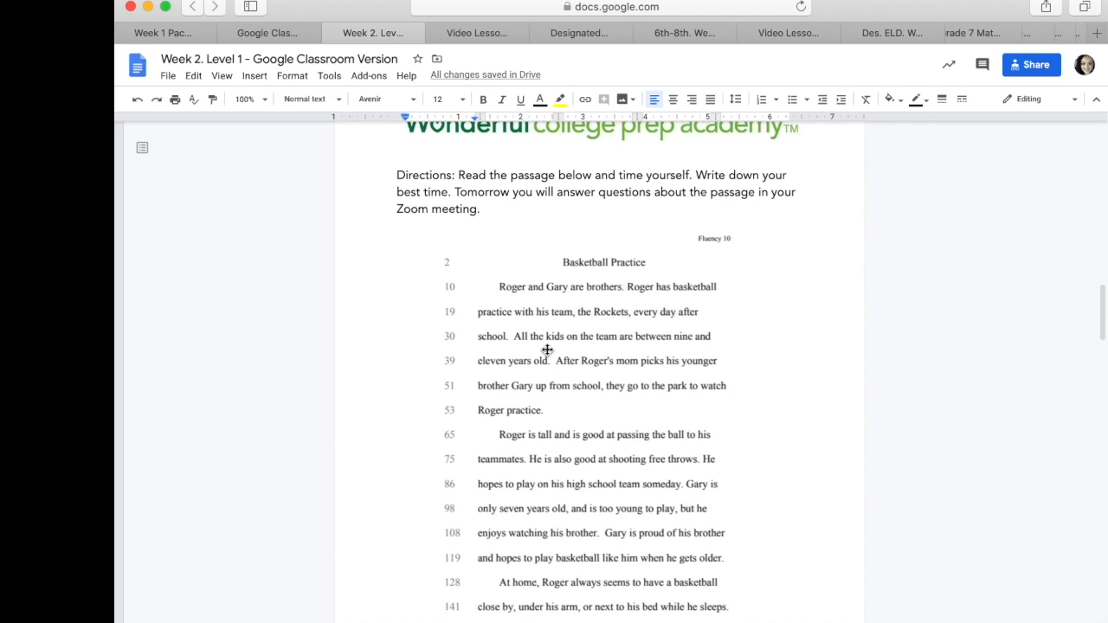
scroll("down", 3)
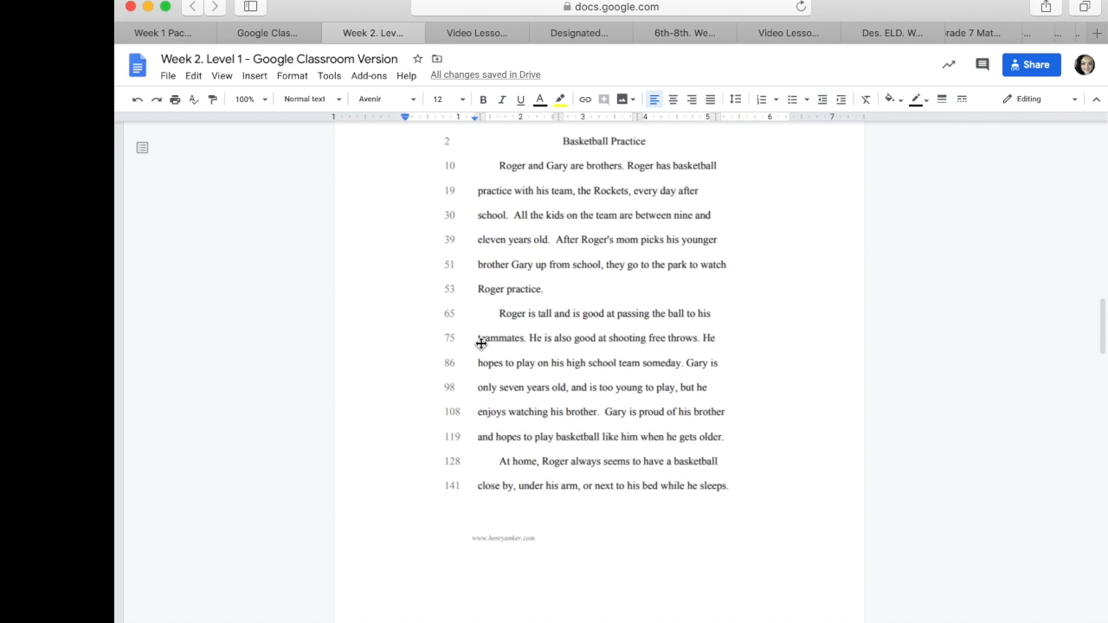
mouse_move(475, 183)
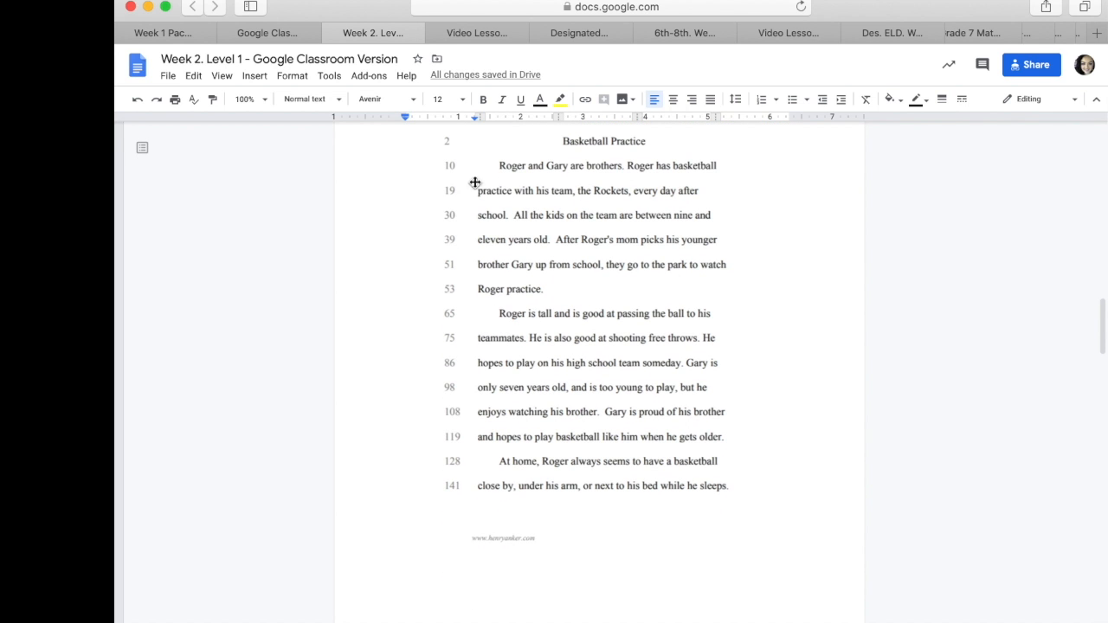
mouse_move(508, 250)
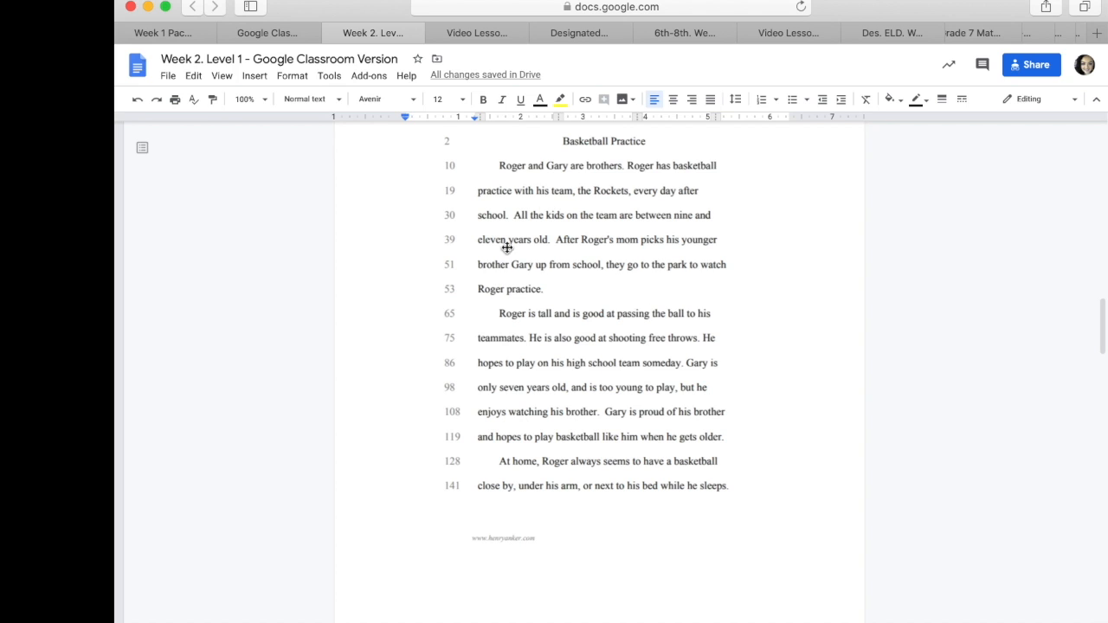
mouse_move(564, 309)
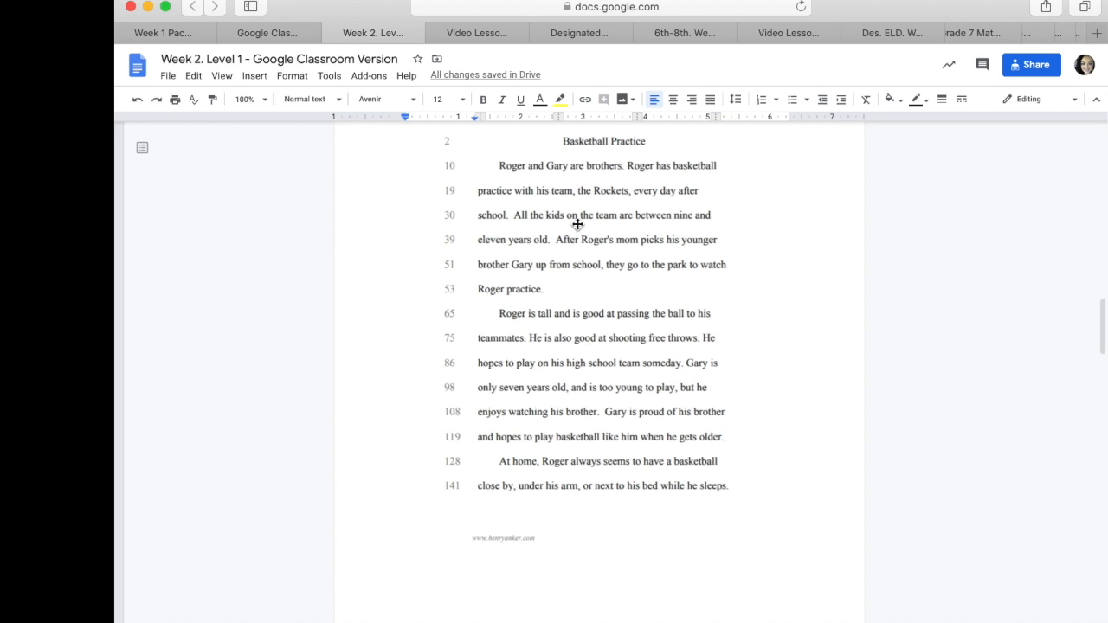
mouse_move(586, 227)
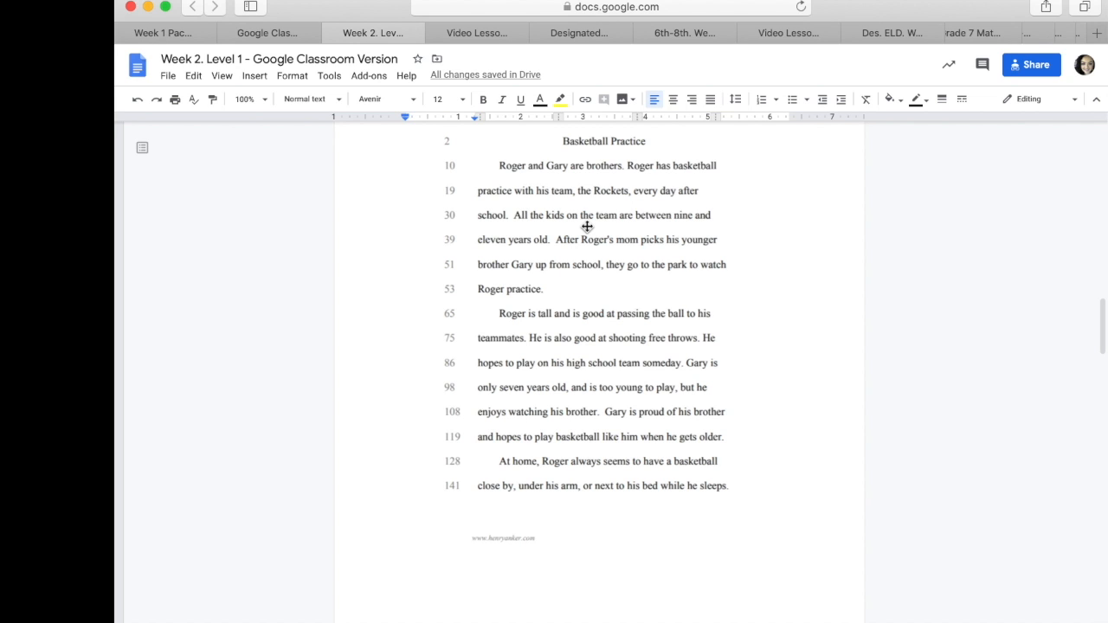
mouse_move(566, 274)
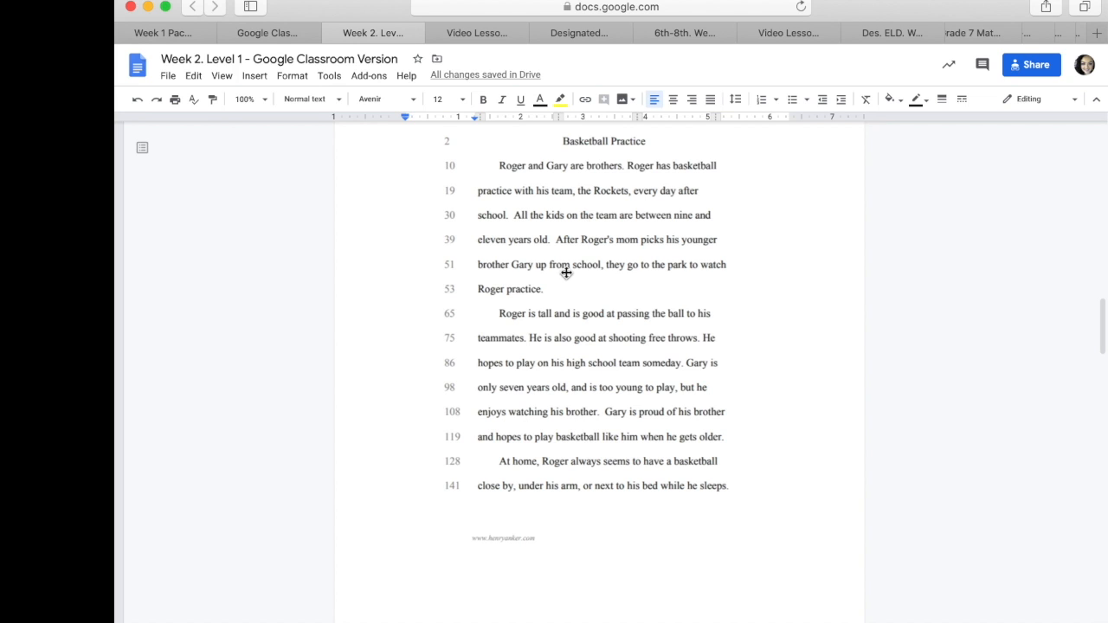
mouse_move(504, 308)
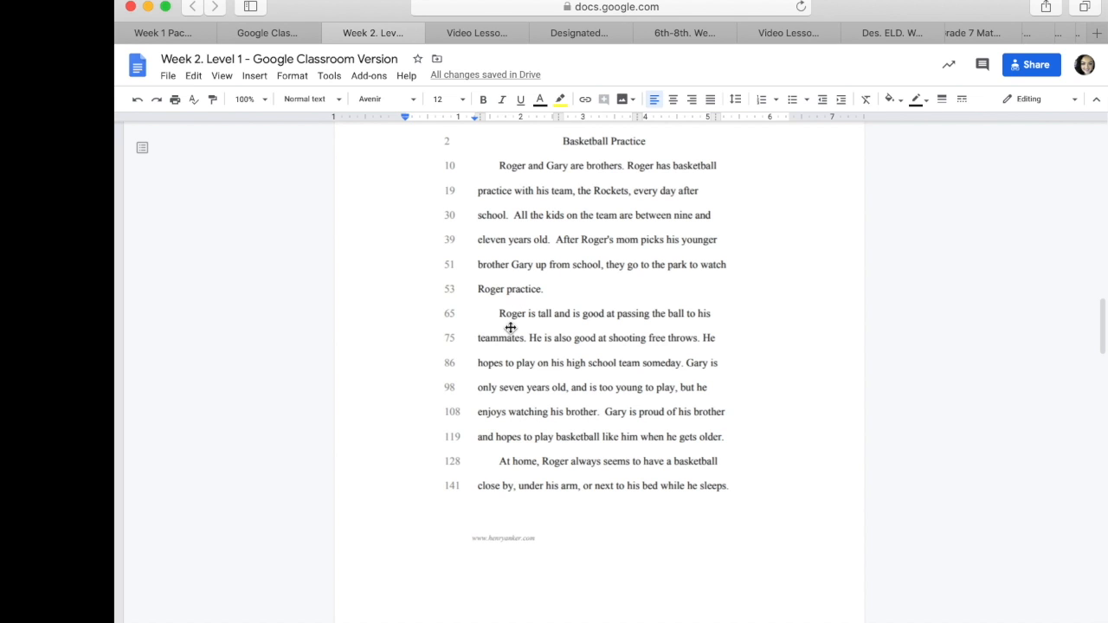
mouse_move(582, 326)
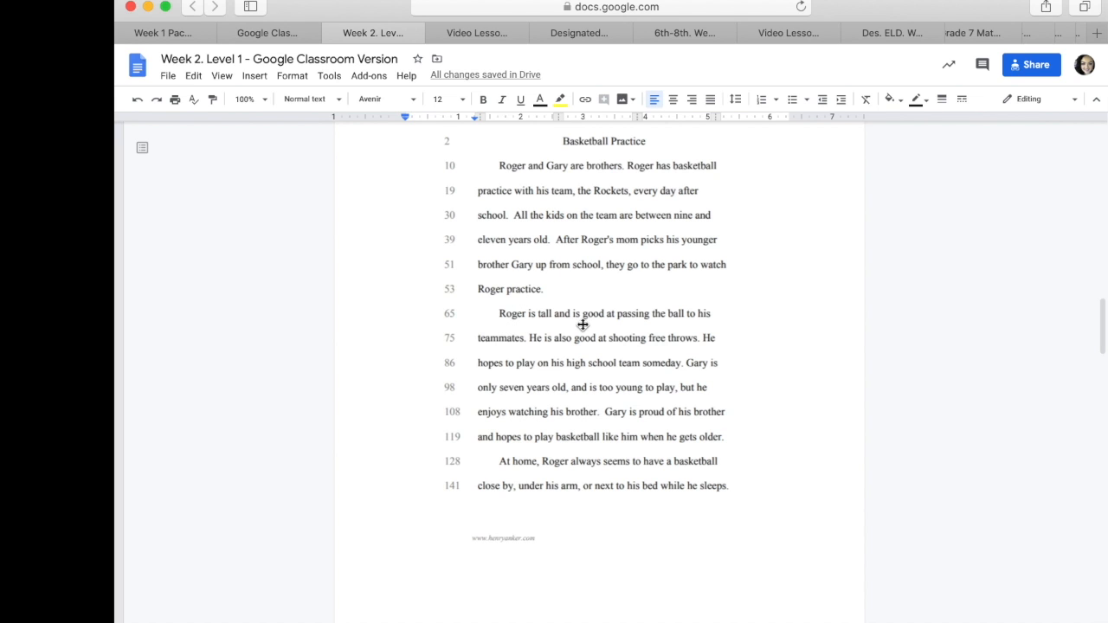
mouse_move(499, 355)
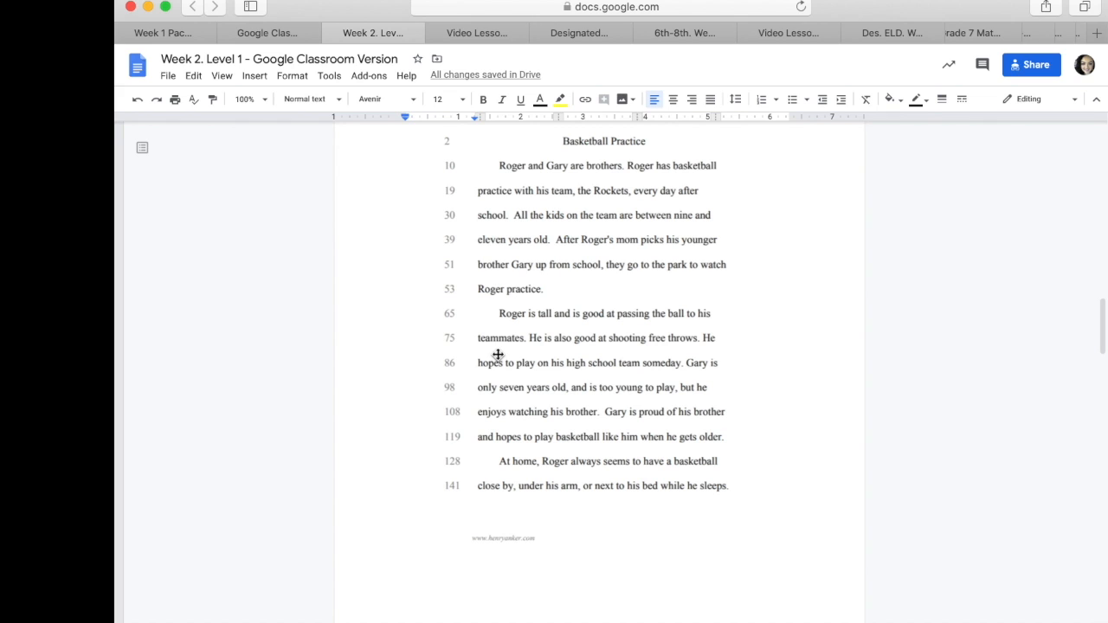
mouse_move(499, 354)
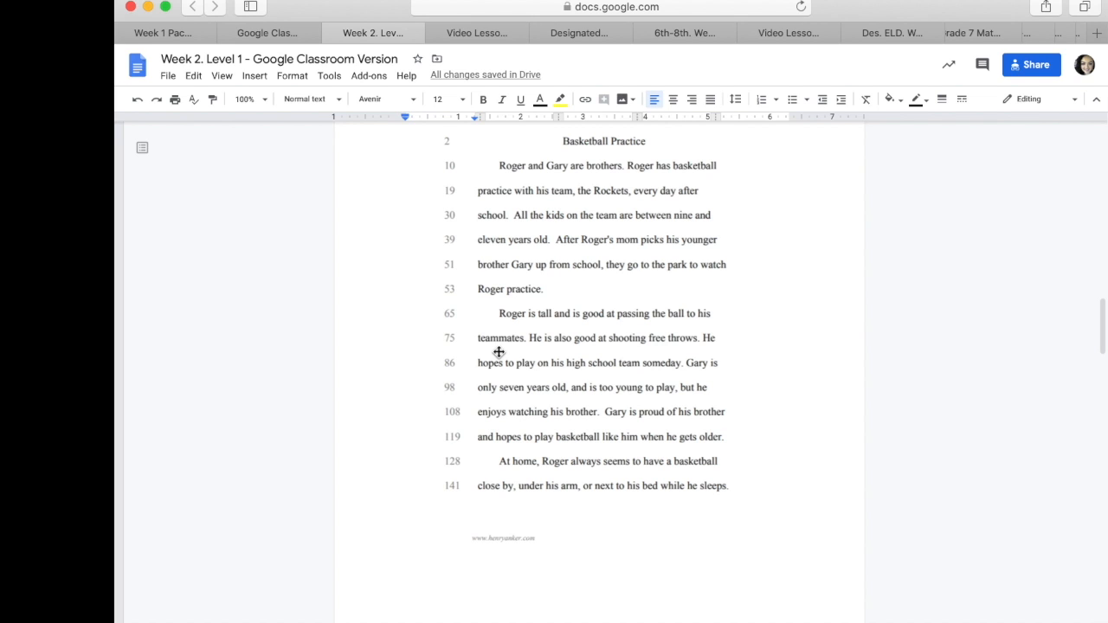
mouse_move(620, 304)
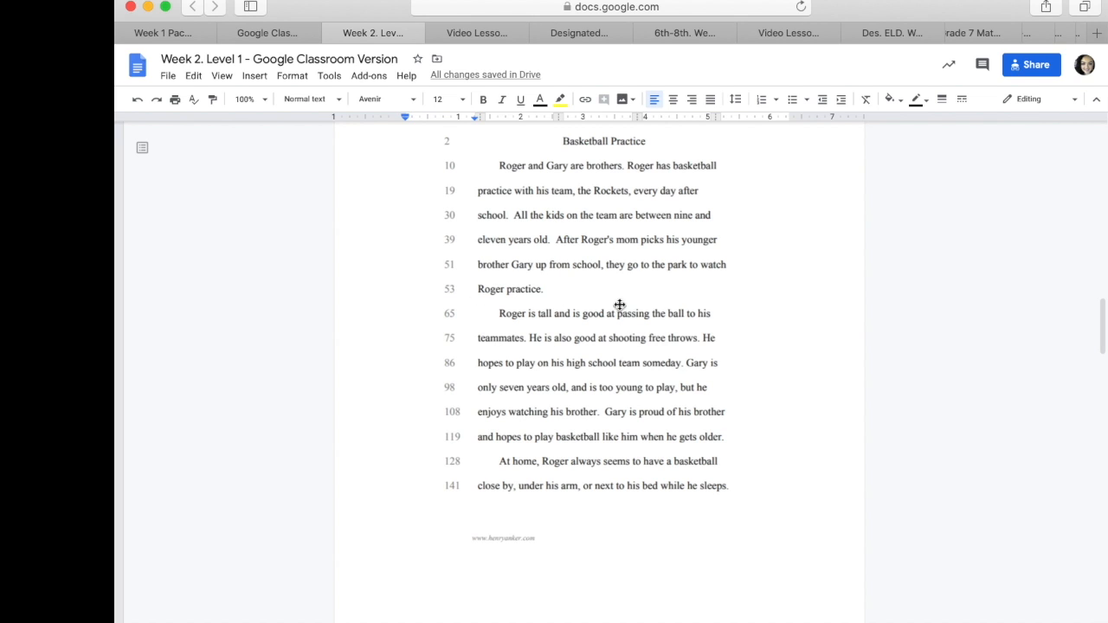
mouse_move(585, 315)
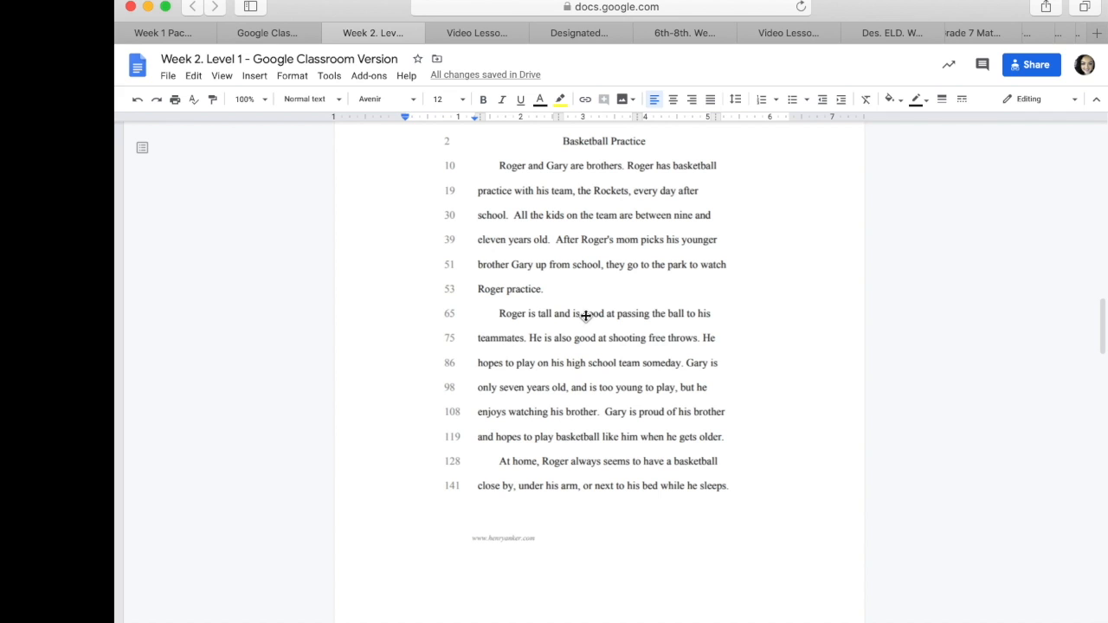
mouse_move(517, 357)
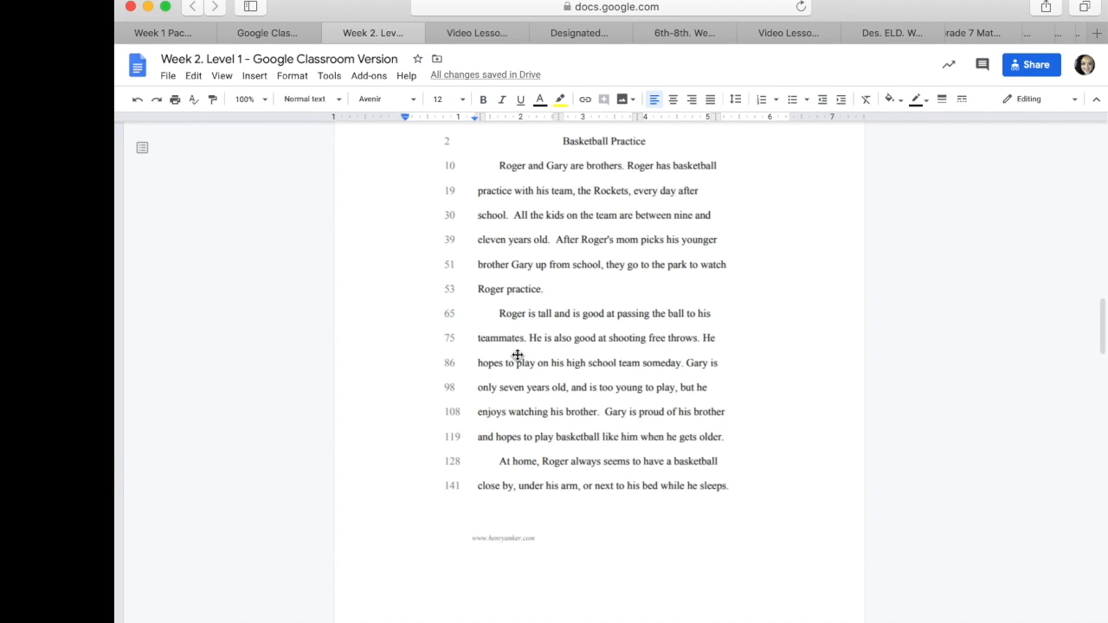
mouse_move(589, 327)
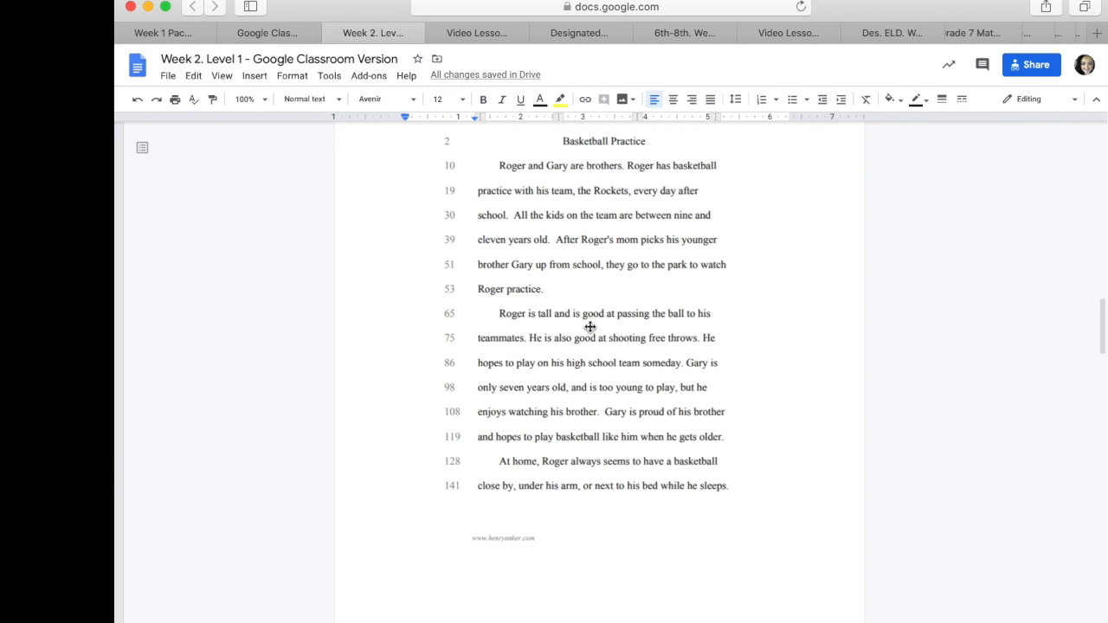
mouse_move(526, 334)
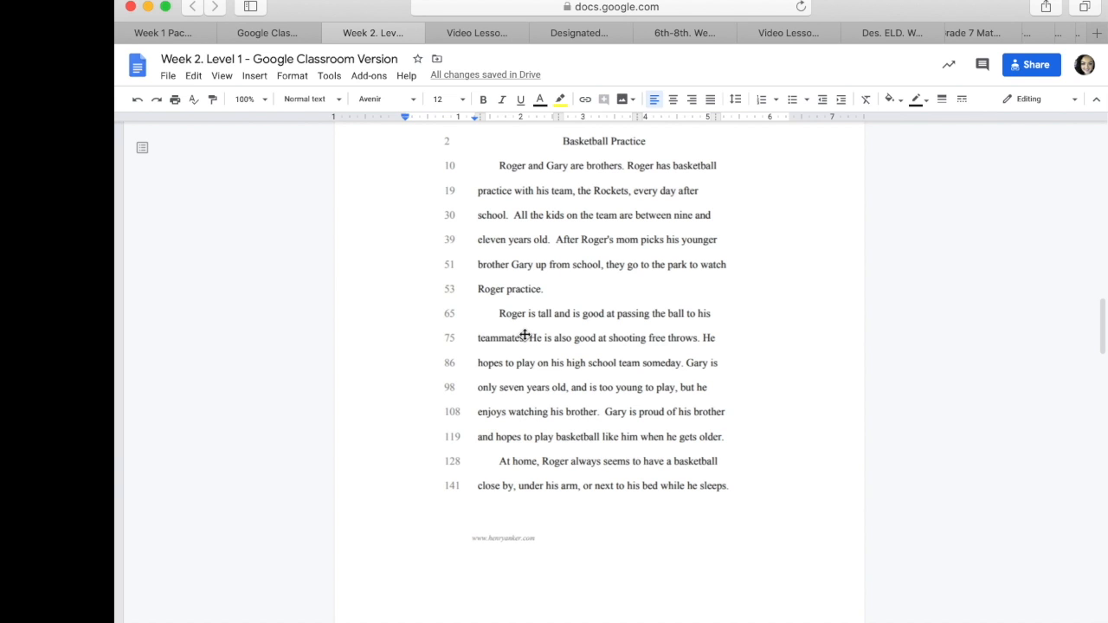
mouse_move(534, 334)
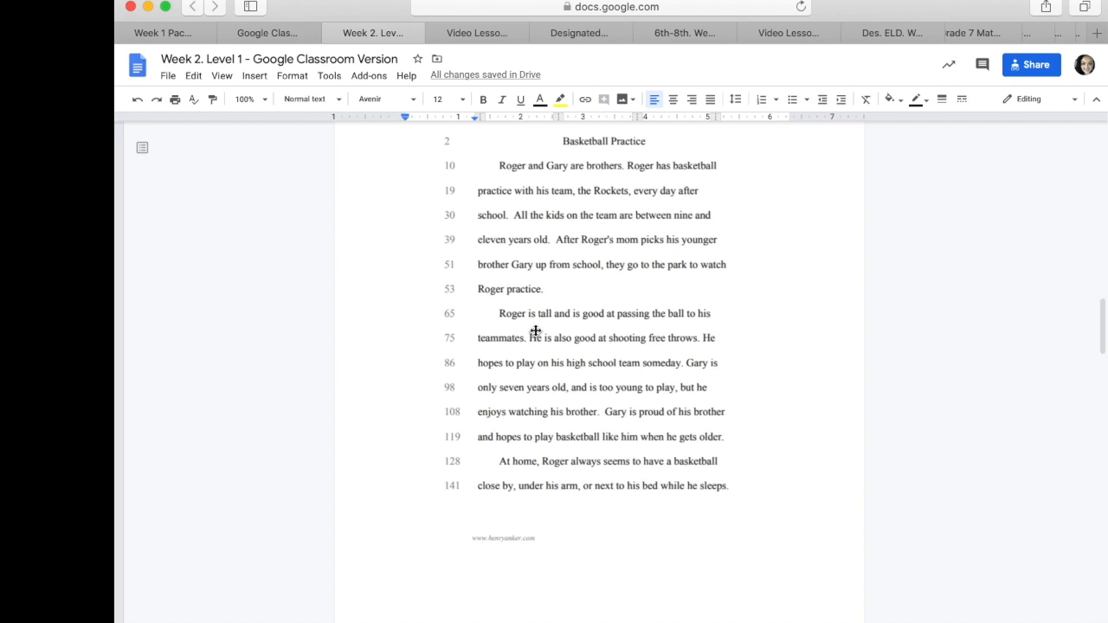
mouse_move(533, 345)
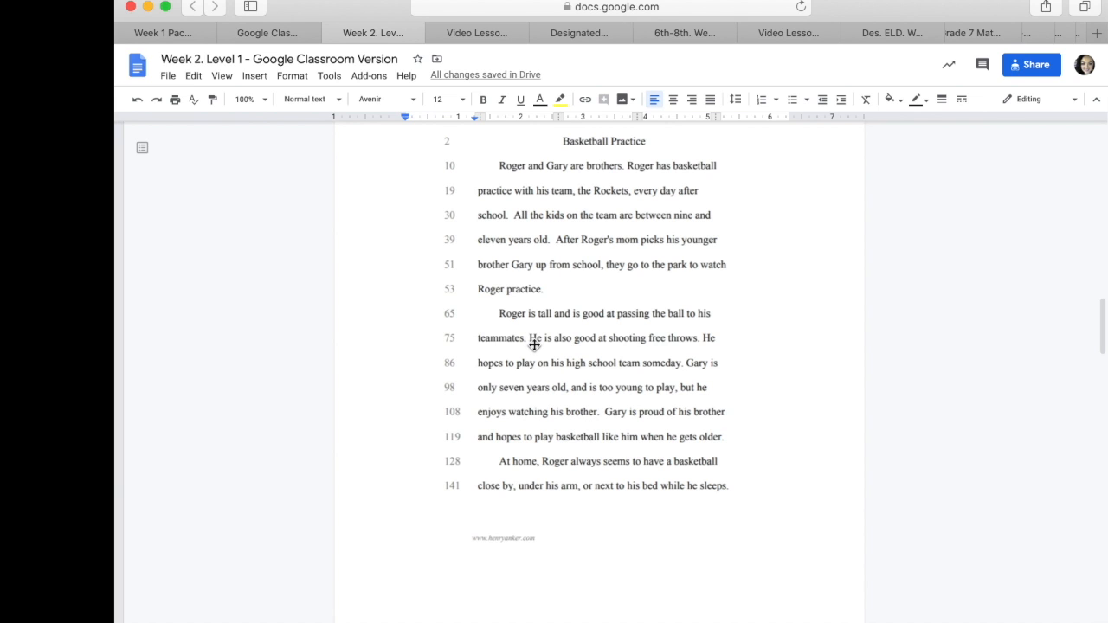
mouse_move(550, 329)
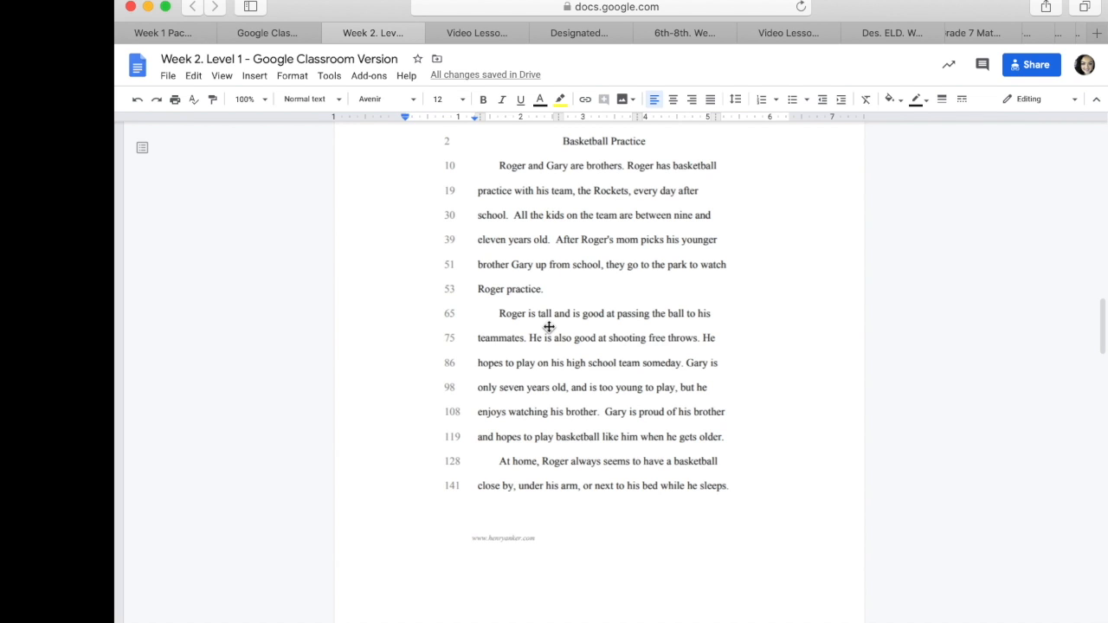
mouse_move(530, 324)
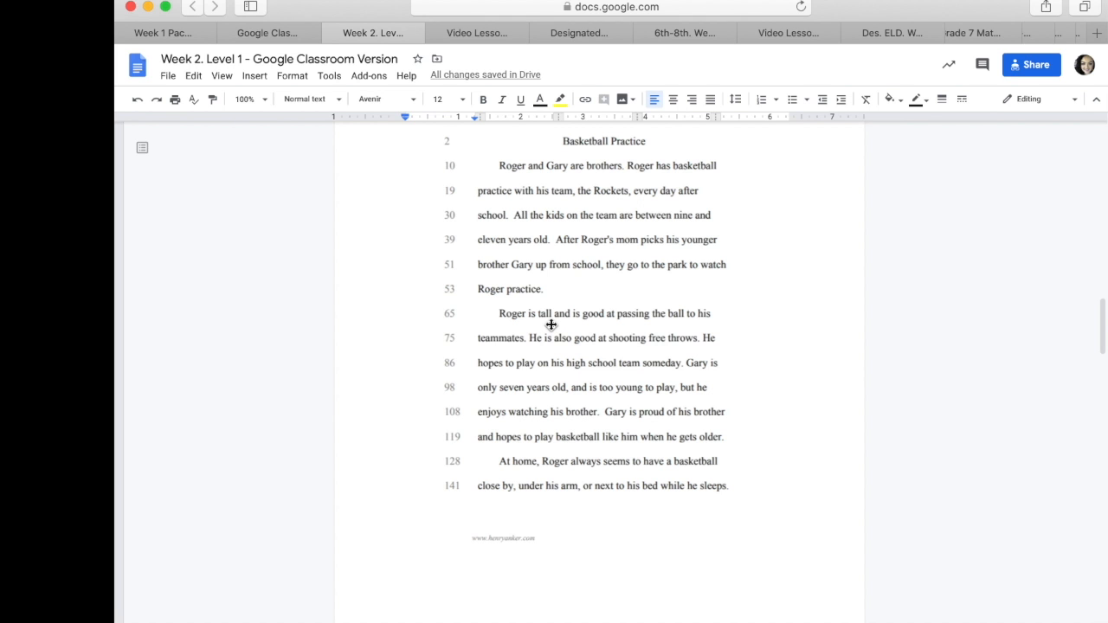
Scroll to the word bank table and begin typing 'tall' in the look column below unwell
scroll("down", 3)
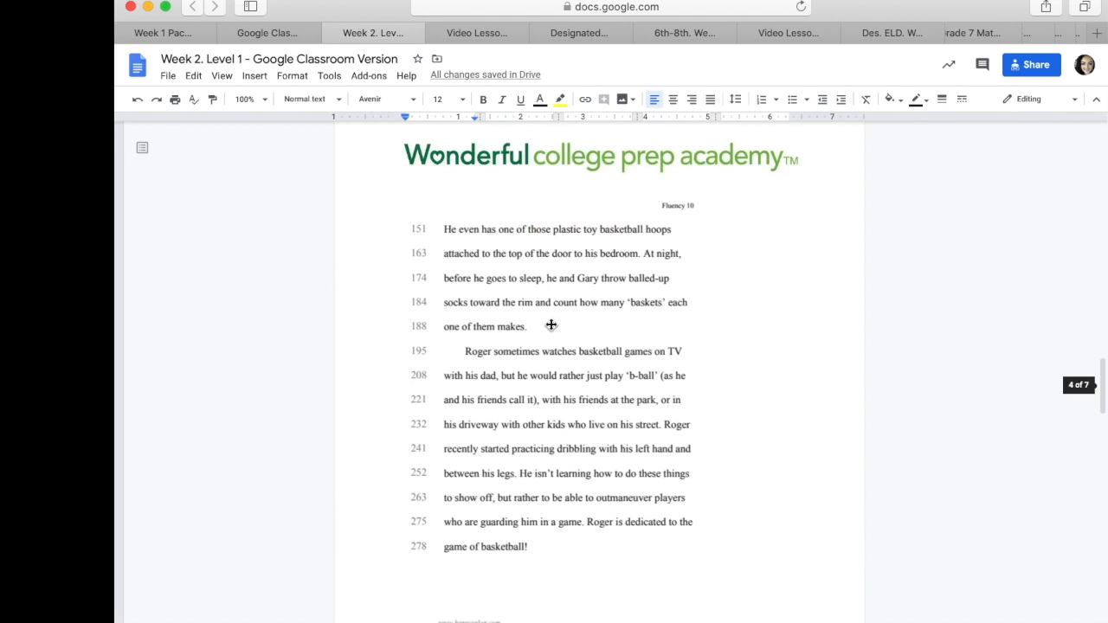
scroll("down", 3)
type("t")
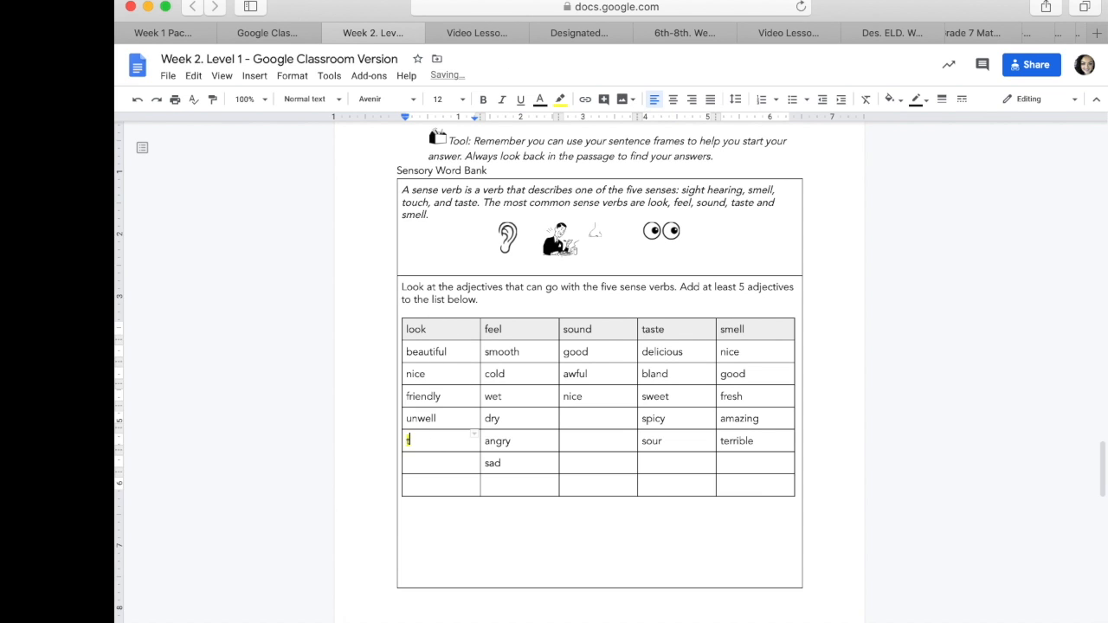
type("Tal")
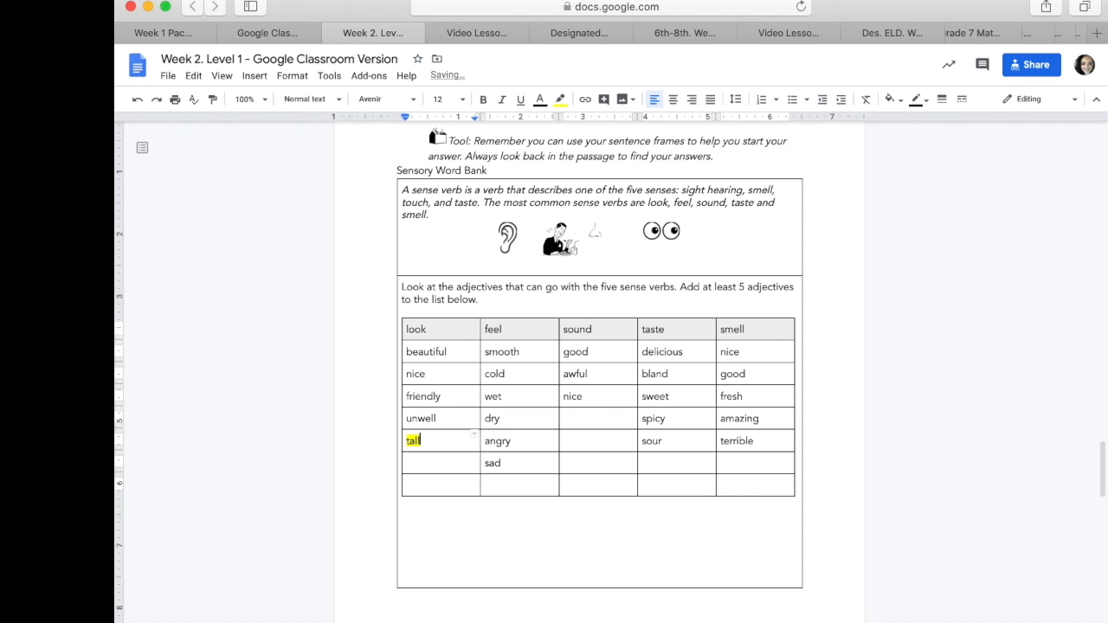
mouse_move(516, 502)
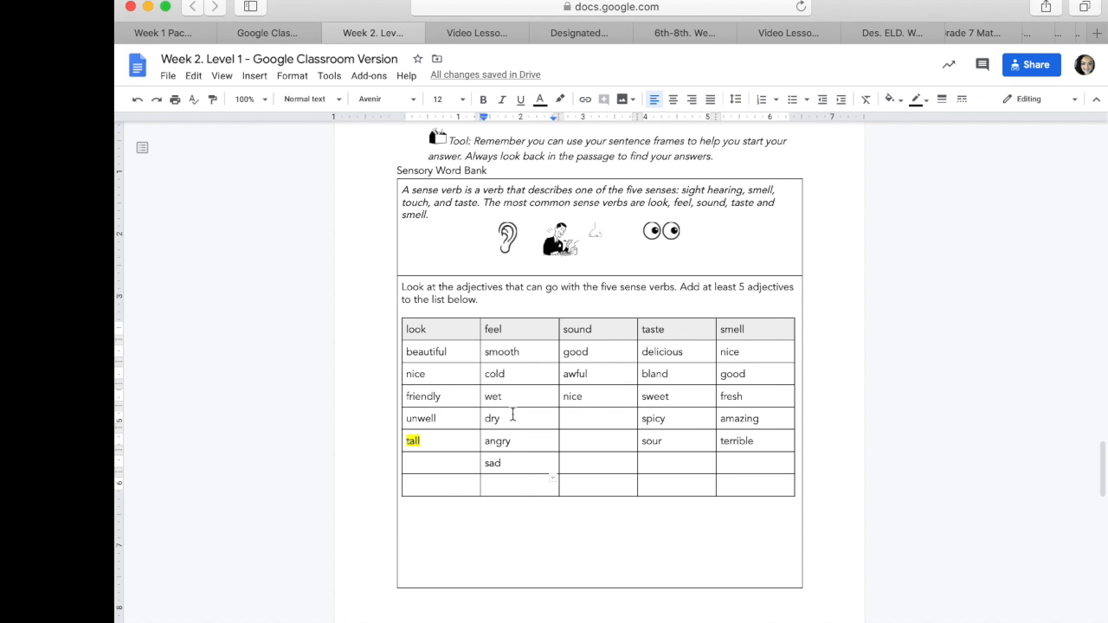
mouse_move(572, 384)
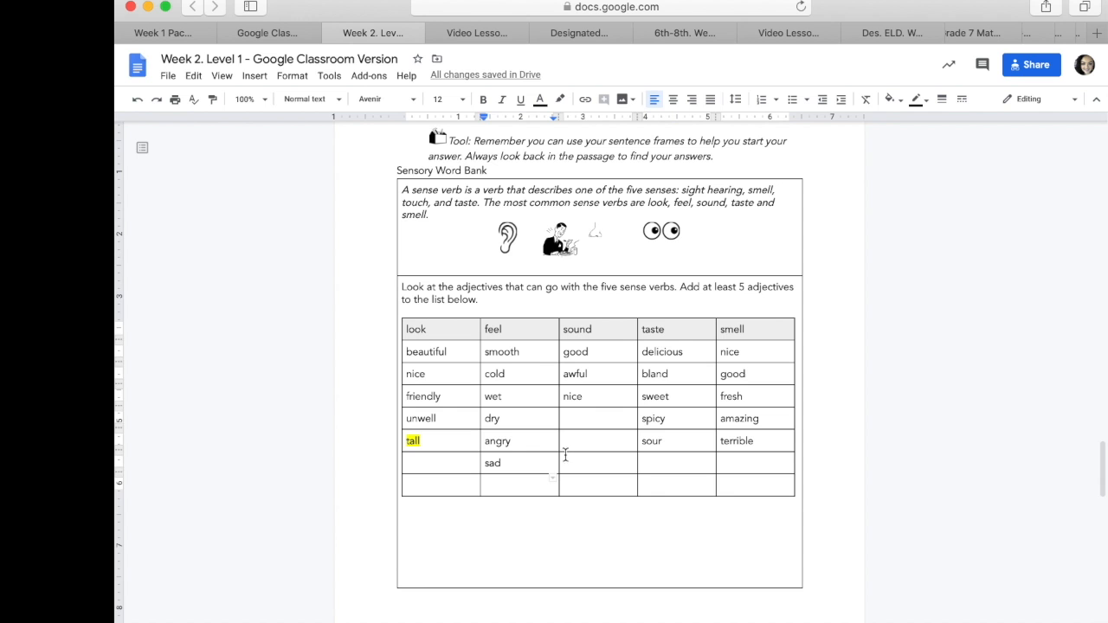
mouse_move(559, 450)
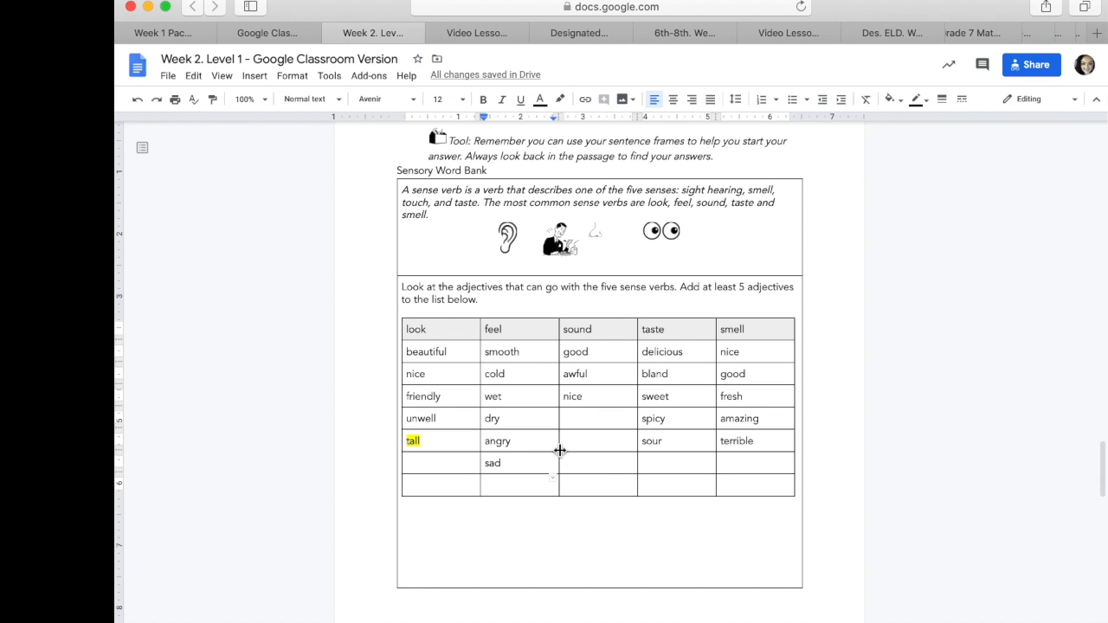
scroll("up", 3)
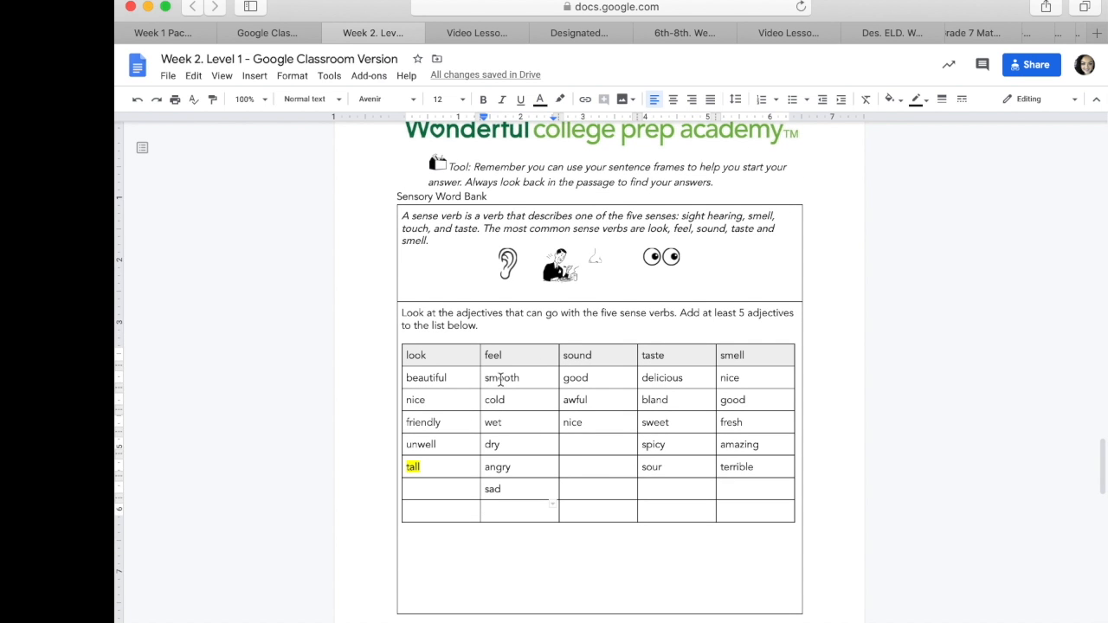
scroll("up", 3)
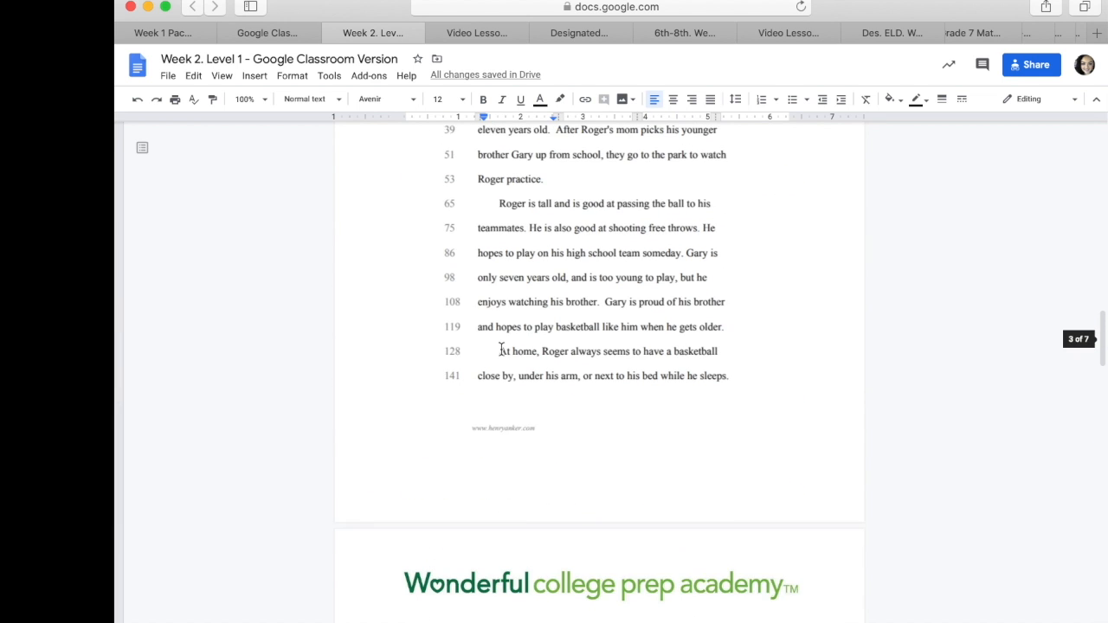
scroll("up", 3)
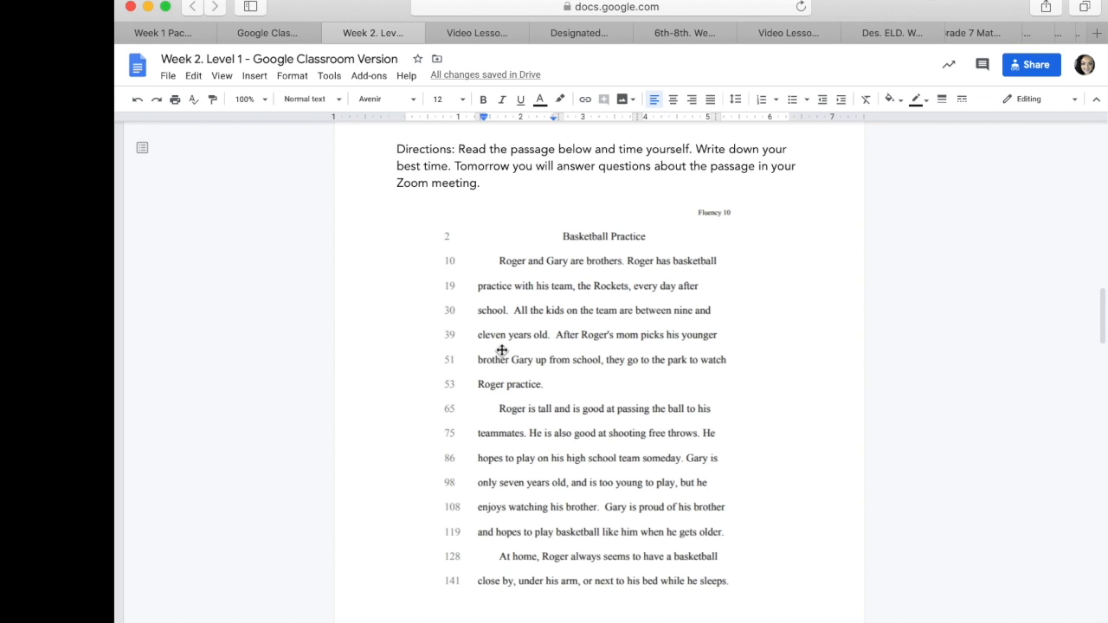
mouse_move(454, 530)
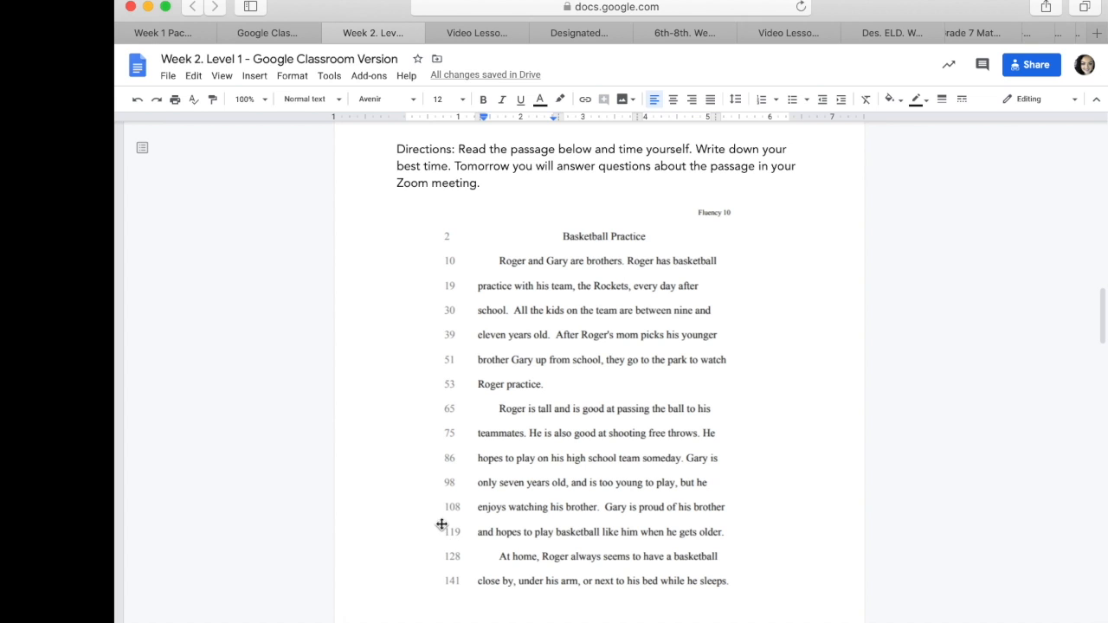
mouse_move(442, 554)
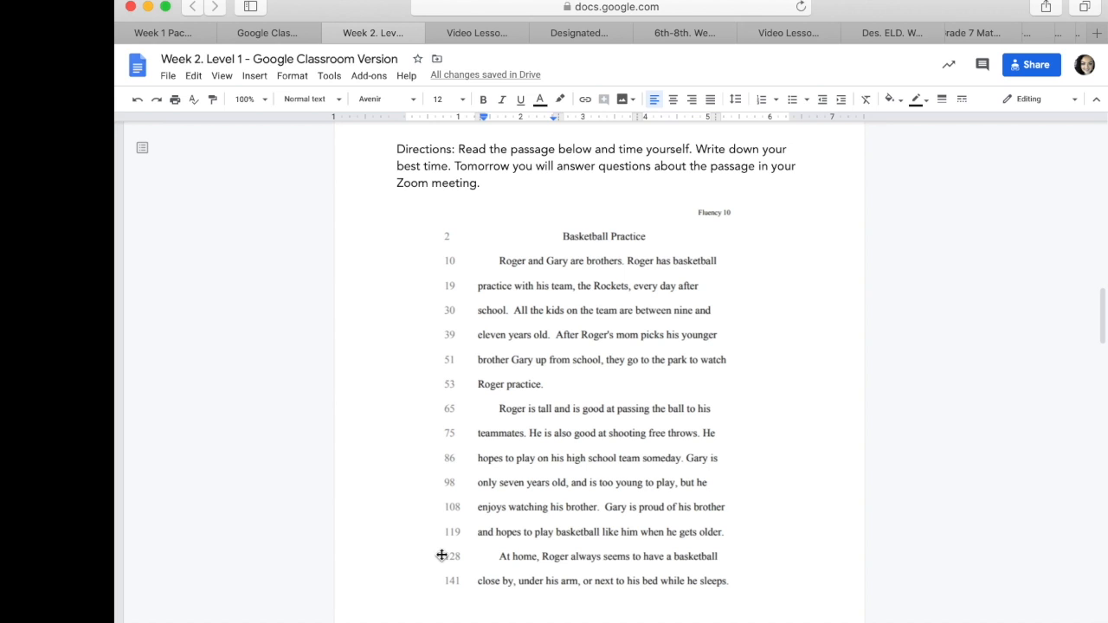
mouse_move(568, 322)
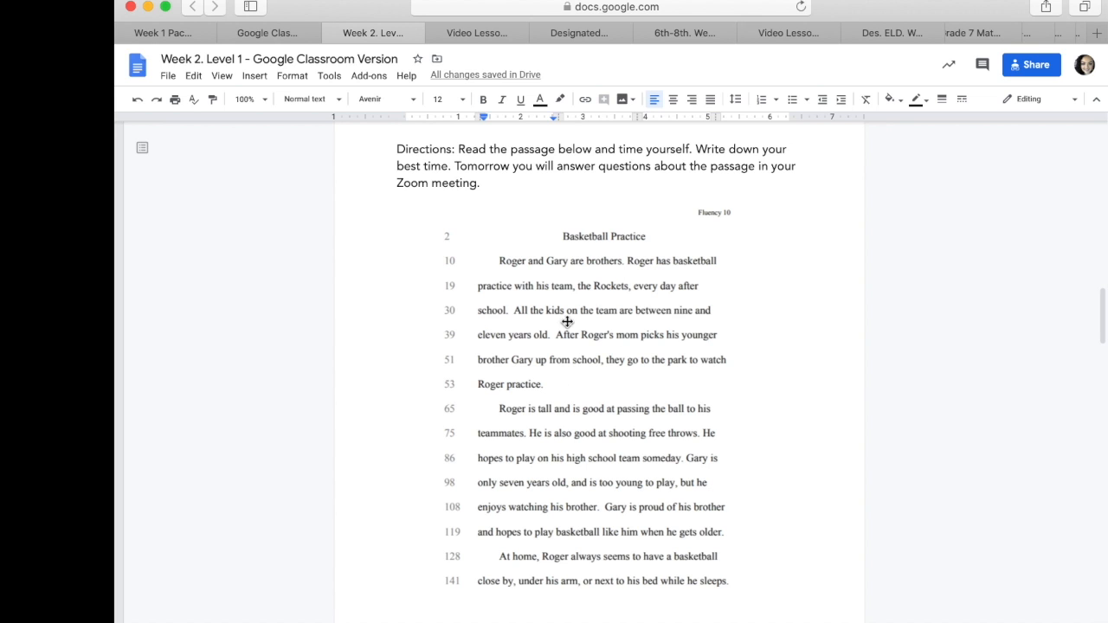
mouse_move(523, 417)
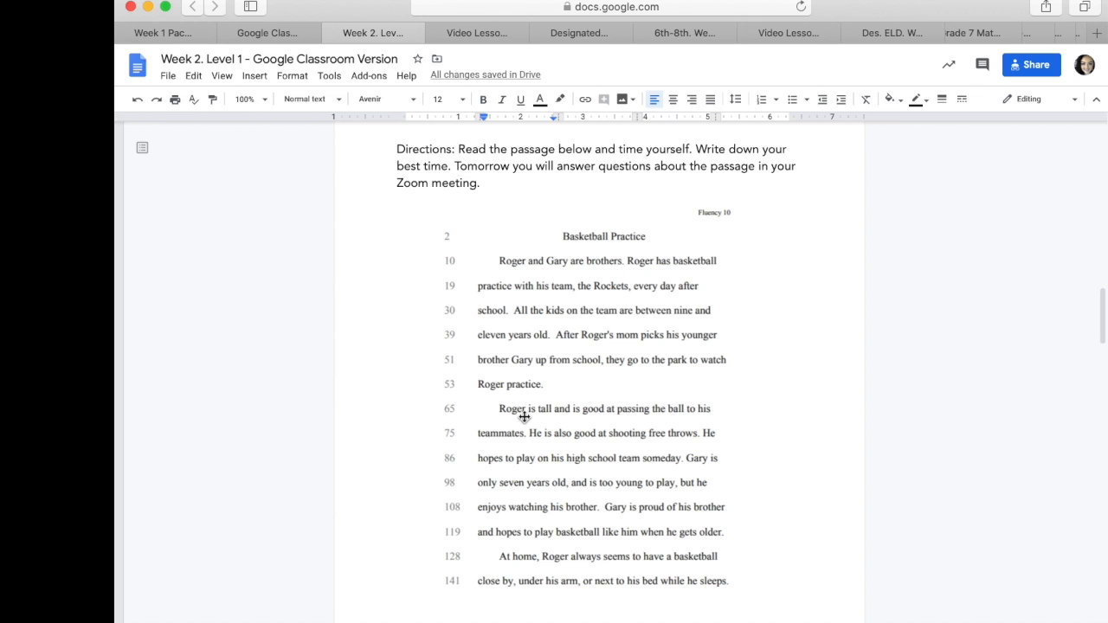
scroll("down", 3)
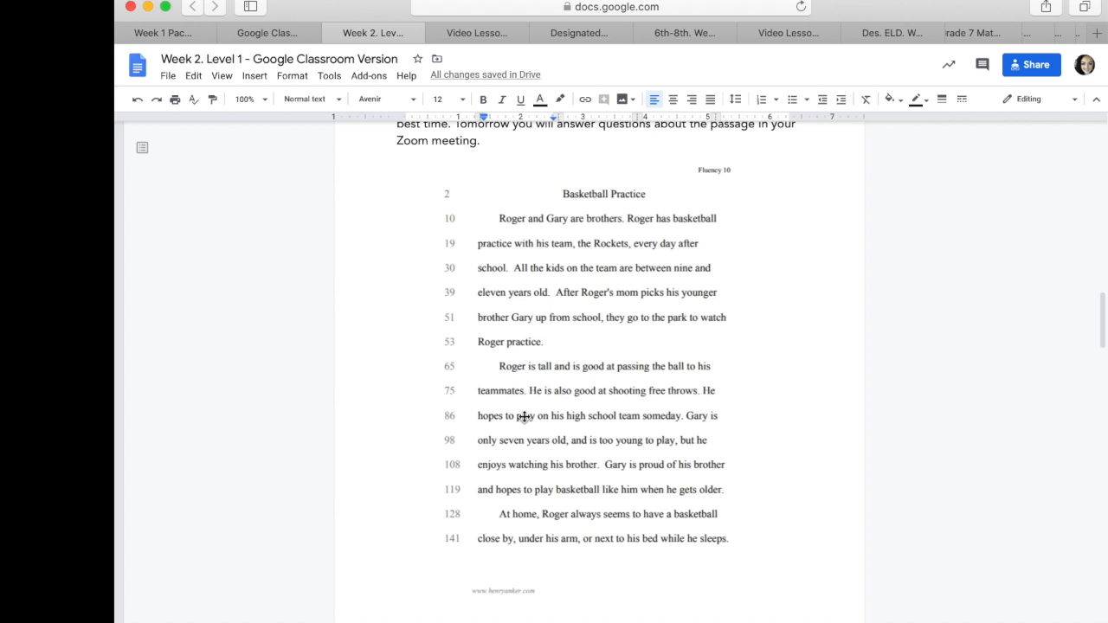
scroll("down", 3)
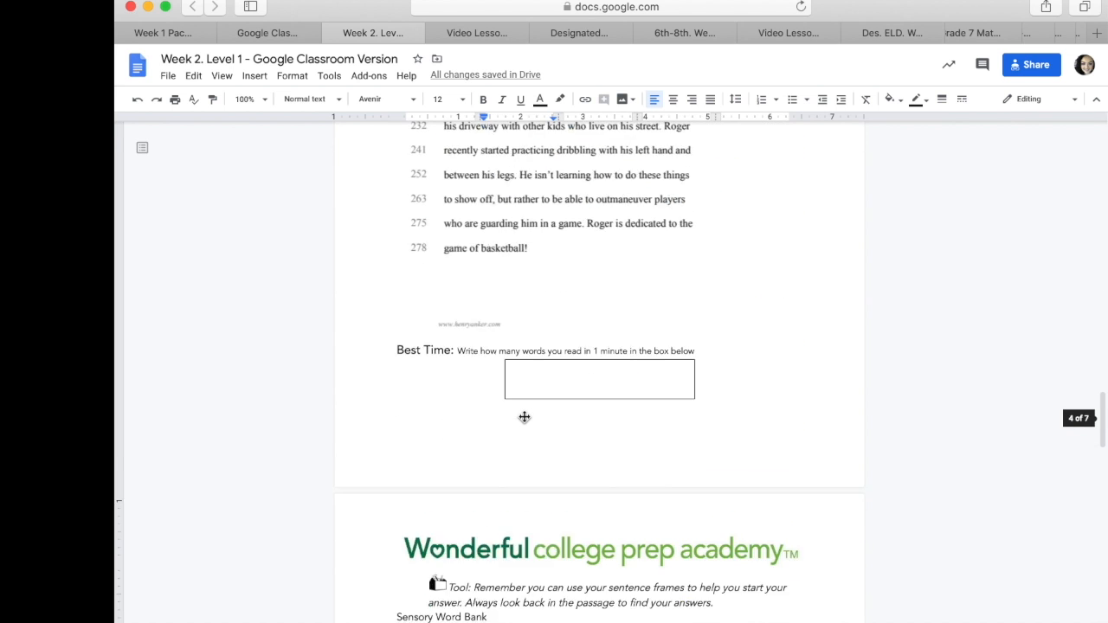
scroll("down", 3)
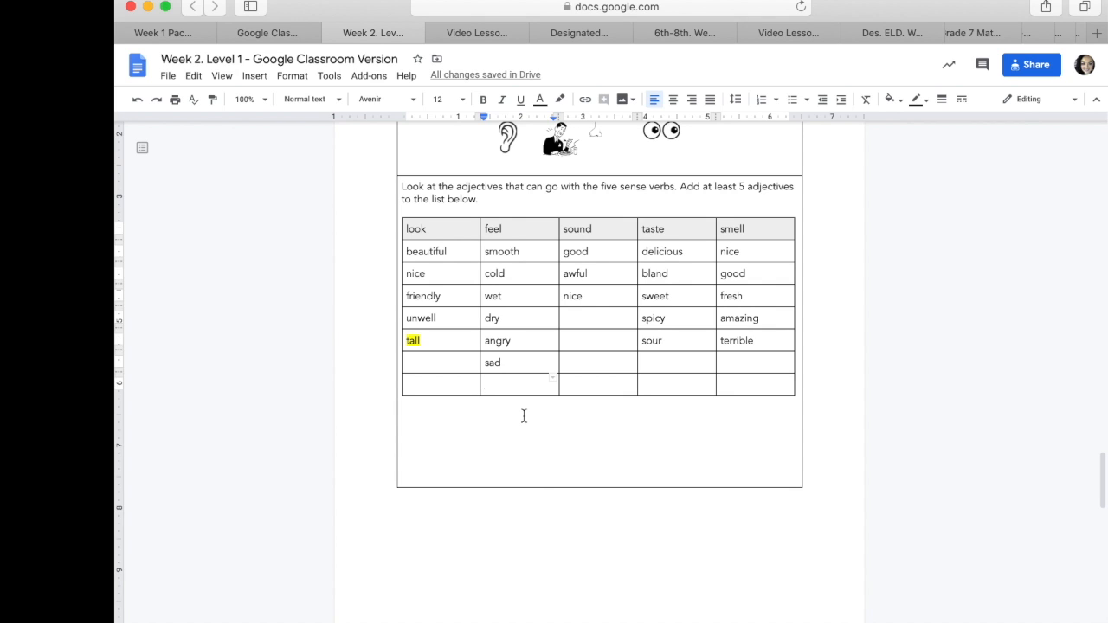
Enter 'Tired' under feel, removing the extra 'exhausted', and highlight it in yellow
type("tired")
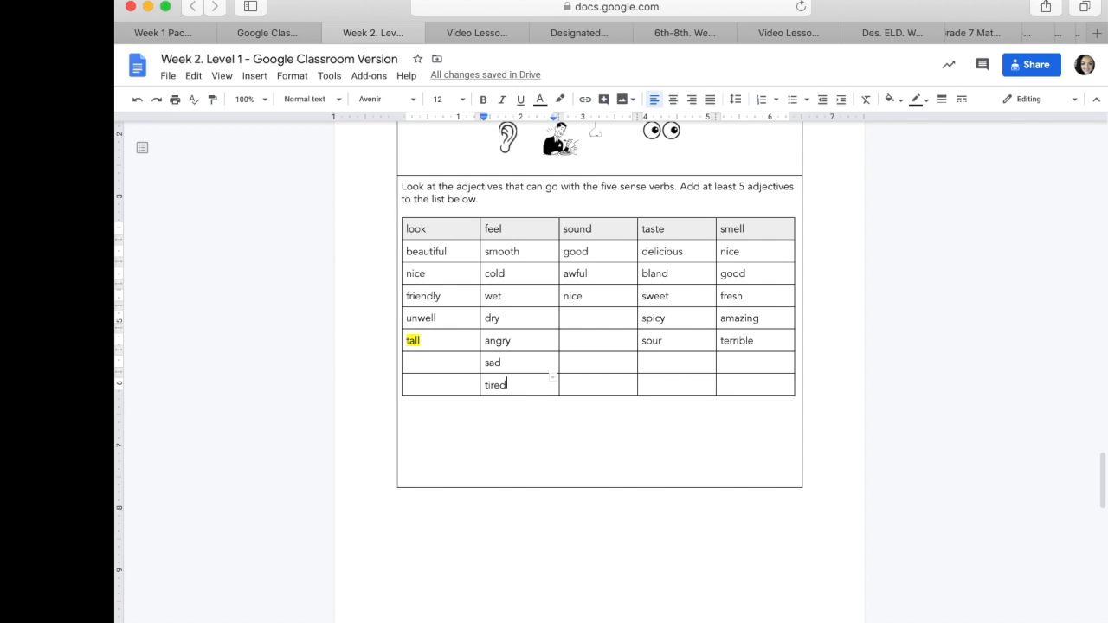
type("Tired, s")
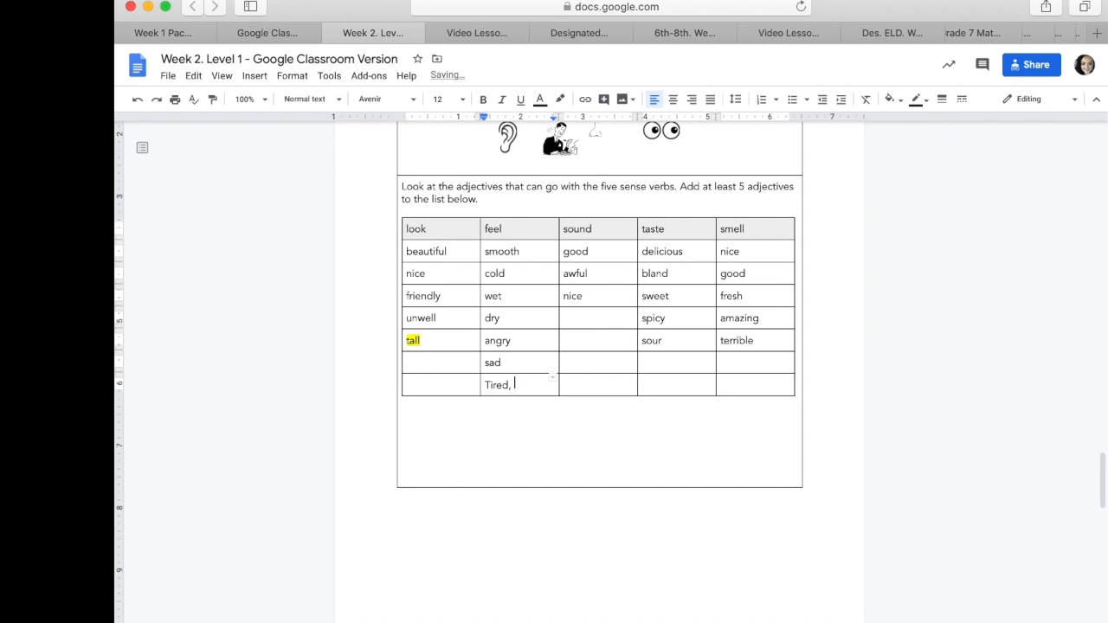
type("exau")
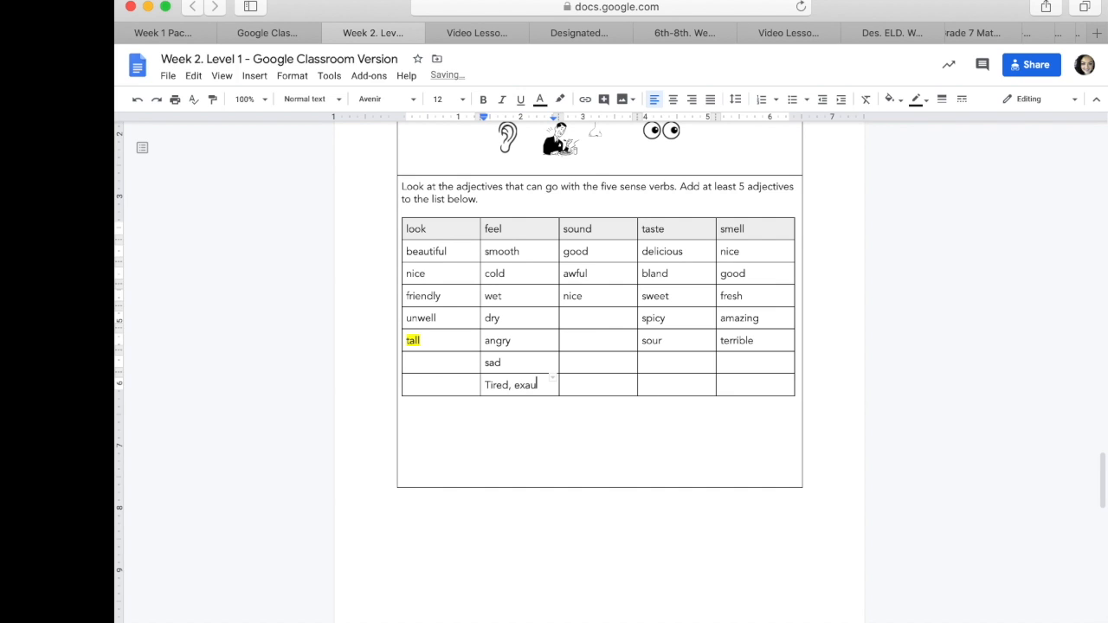
type("sted")
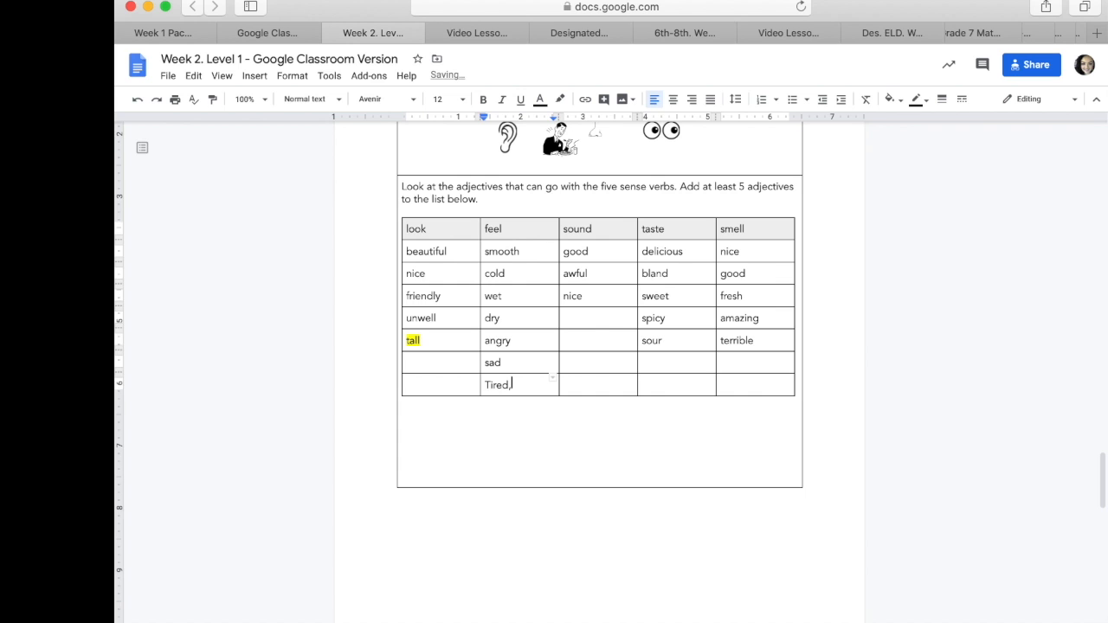
key("Backspace")
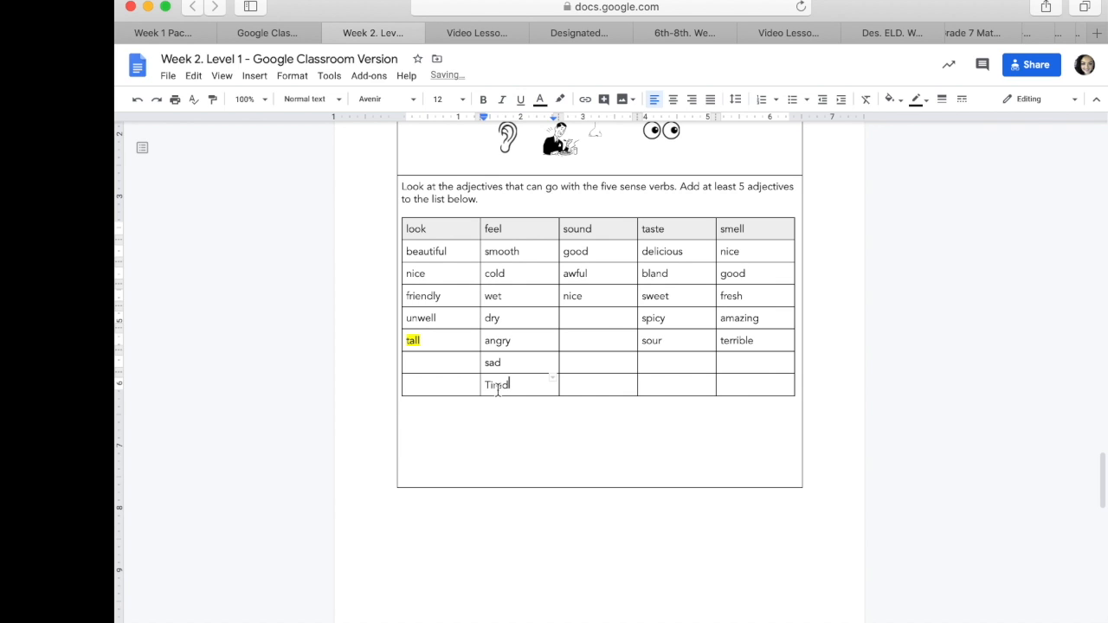
double_click(495, 385)
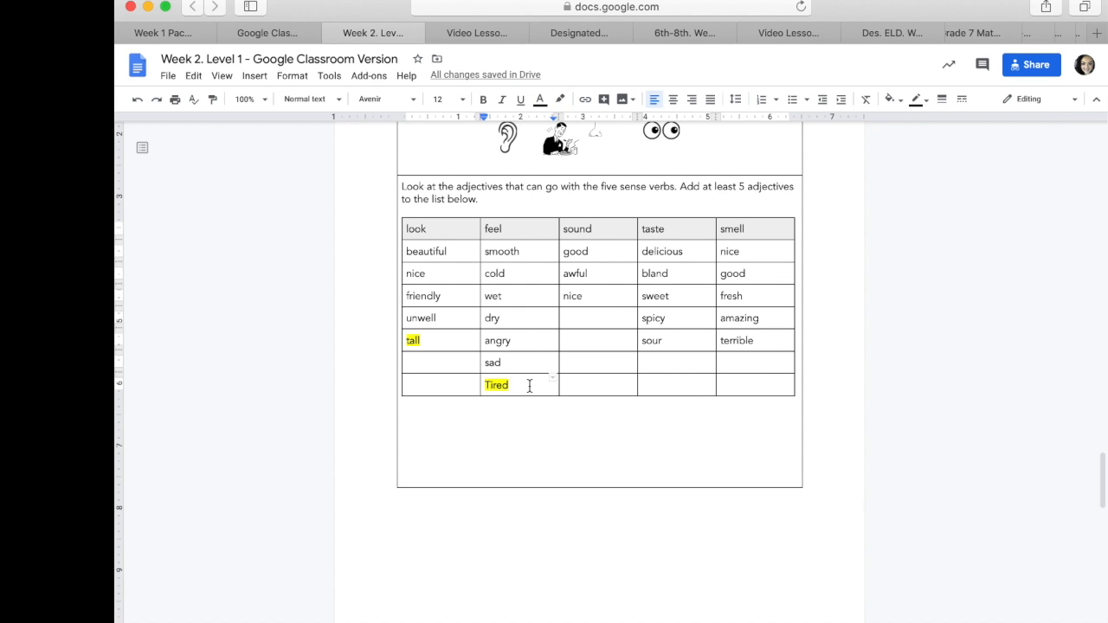
left_click(599, 31)
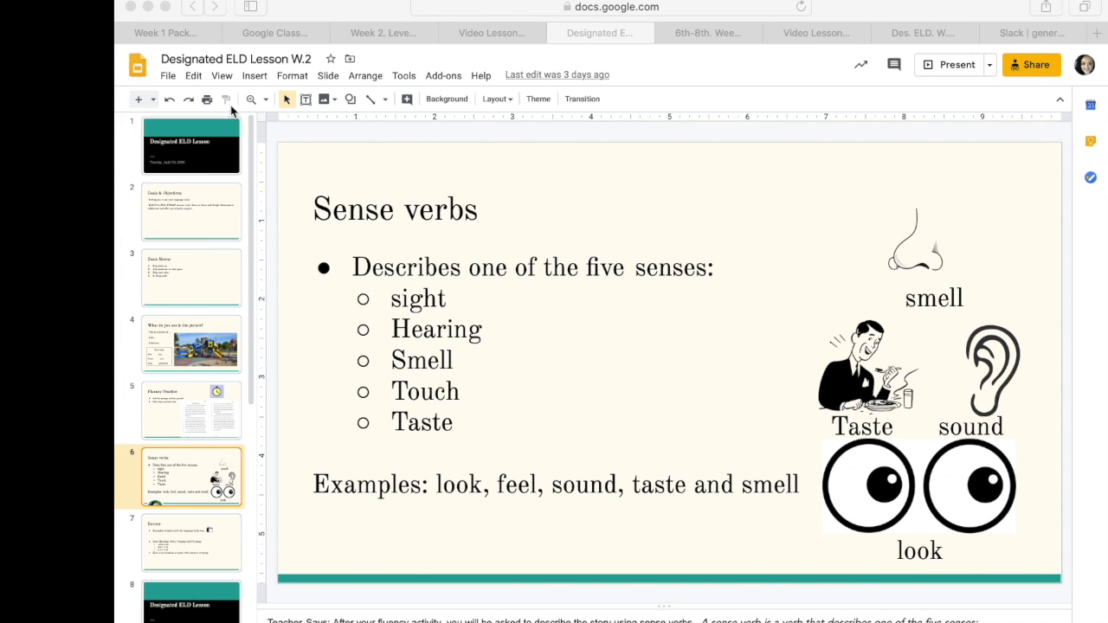
mouse_move(242, 374)
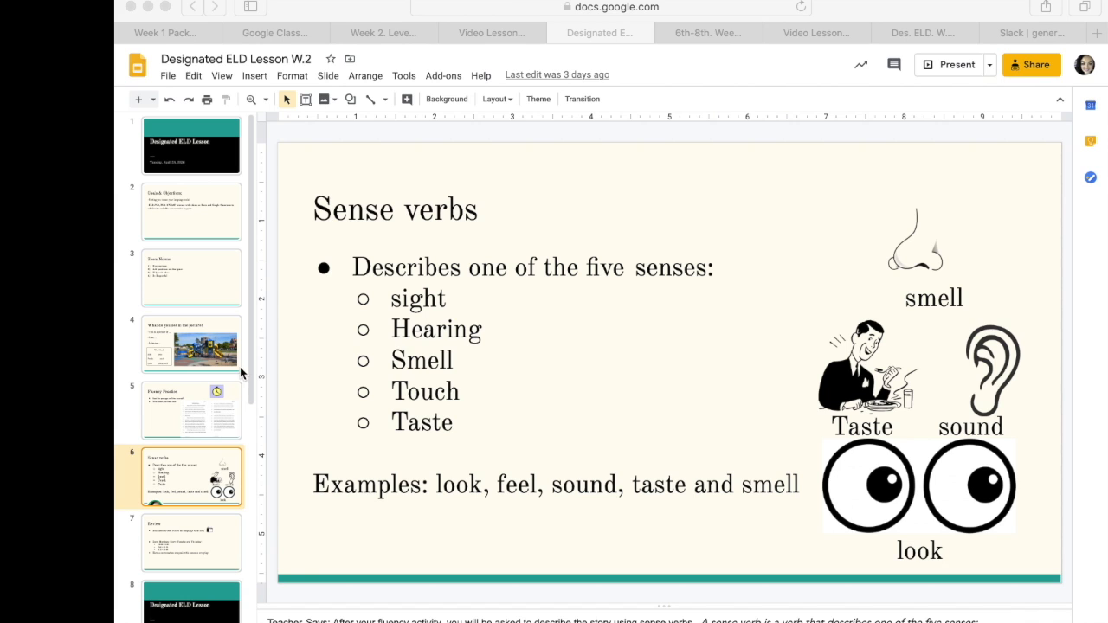
mouse_move(476, 372)
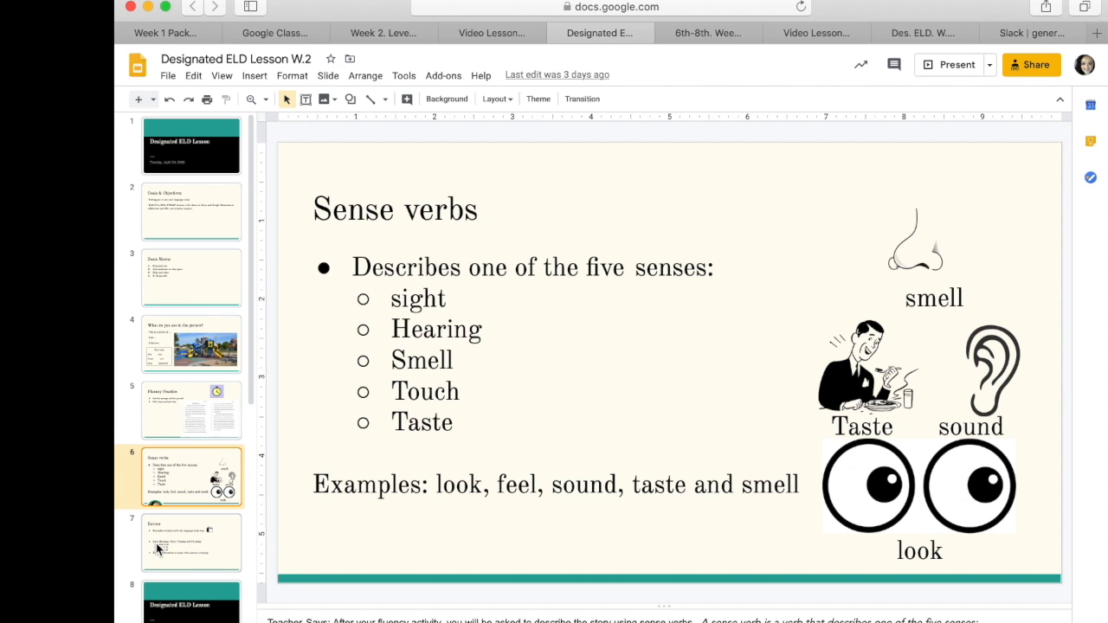
Select the Review slide in the filmstrip and present it full screen
left_click(191, 543)
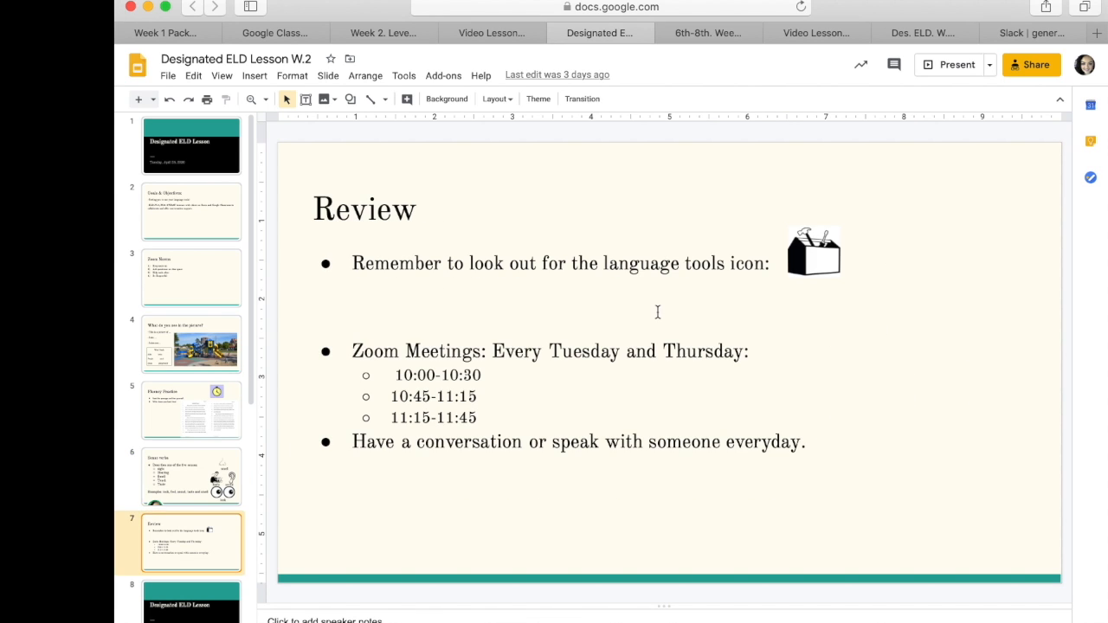
left_click(951, 64)
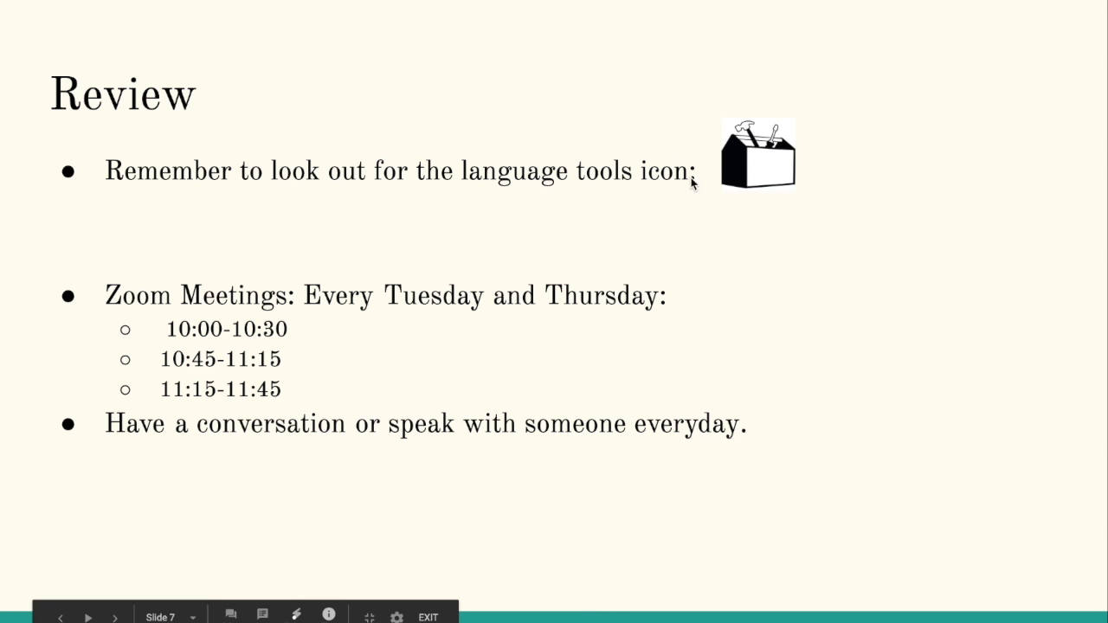
mouse_move(753, 187)
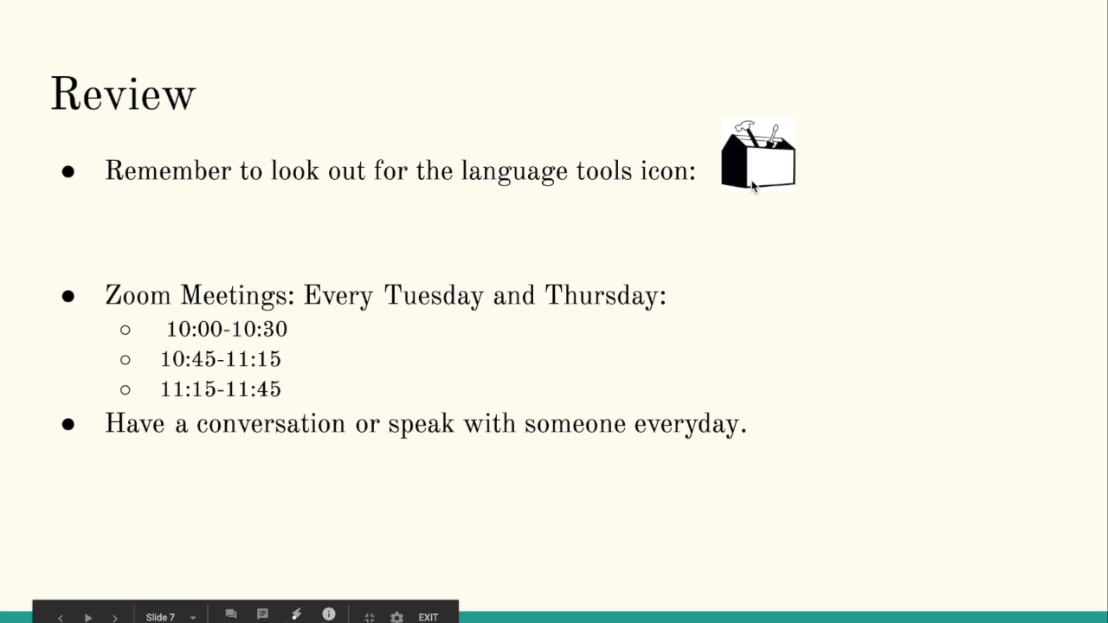